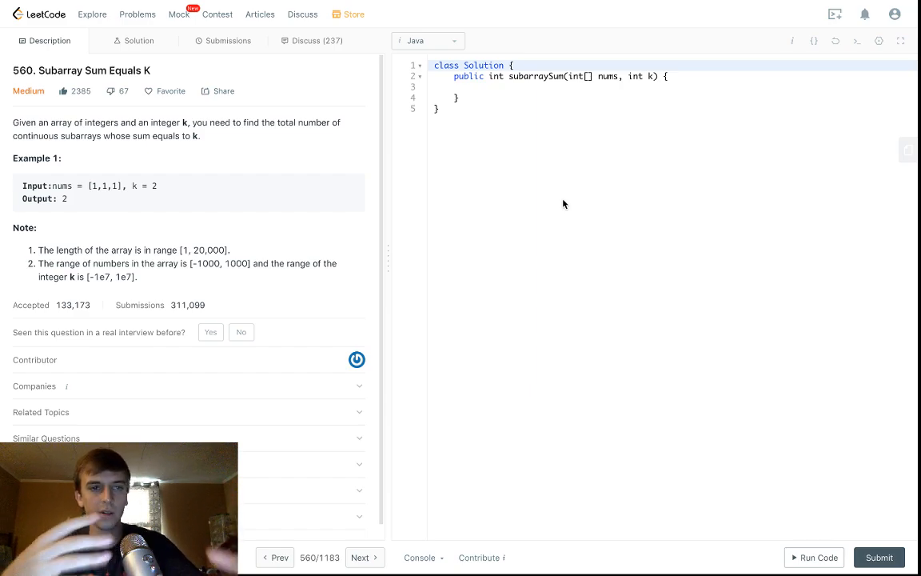
mouse_move(380, 164)
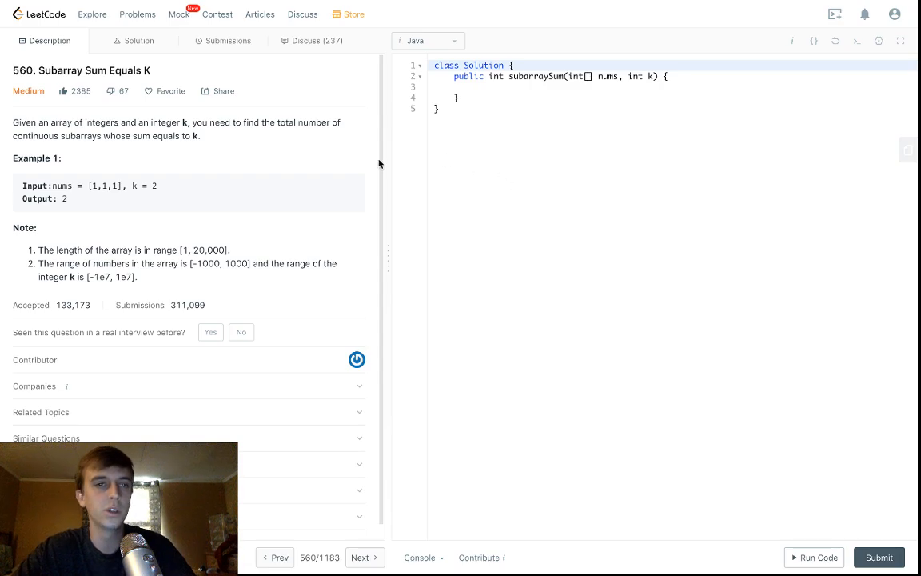
Step: Highlight and then clear a sentence of the problem statement
double_click(93, 70)
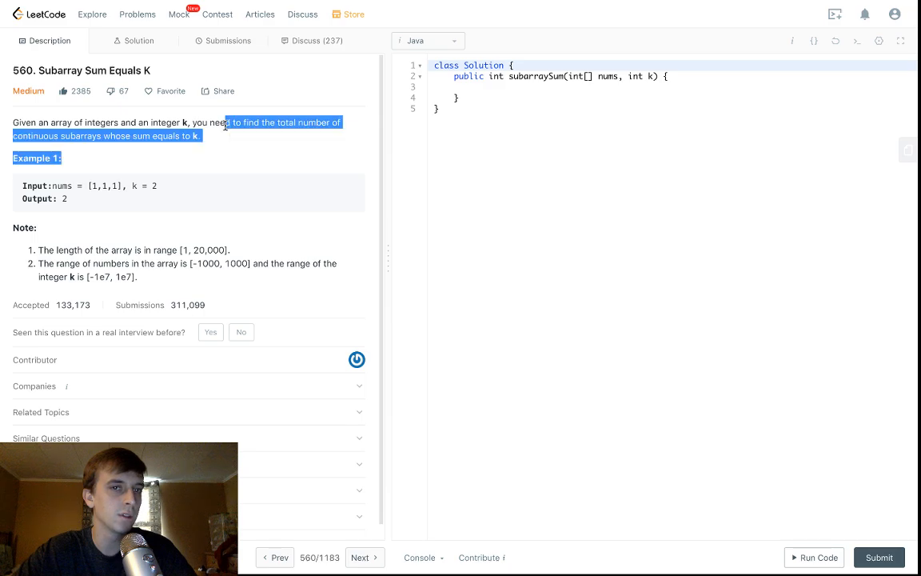
click(192, 149)
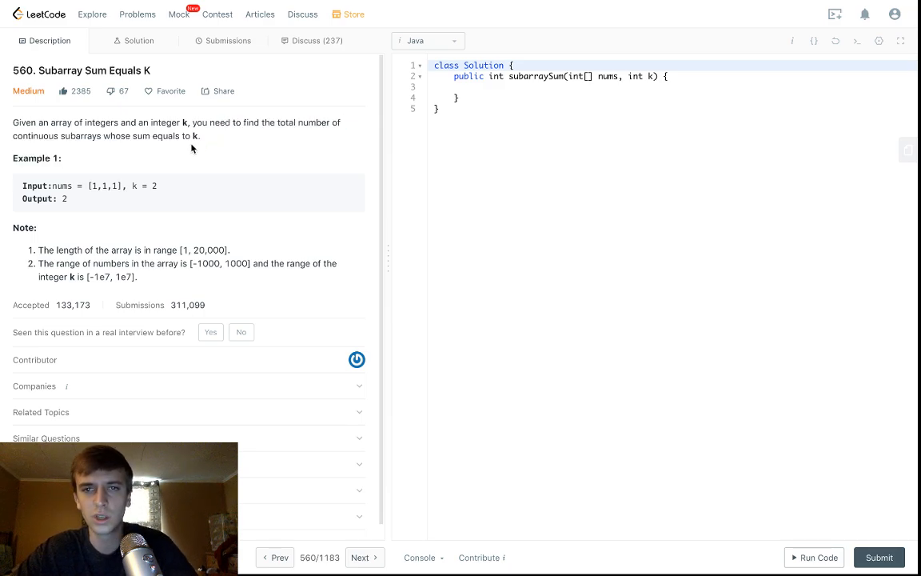
drag(13, 122, 199, 135)
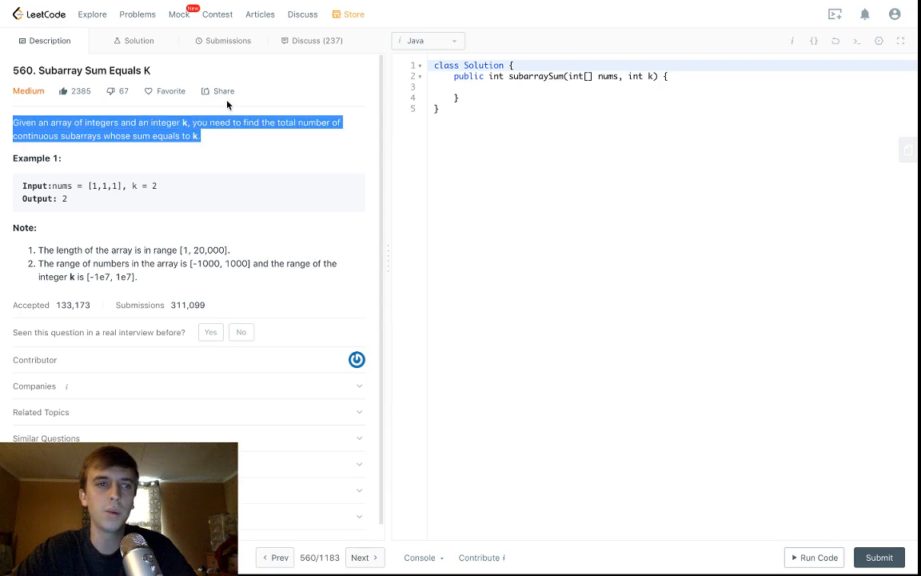
click(235, 136)
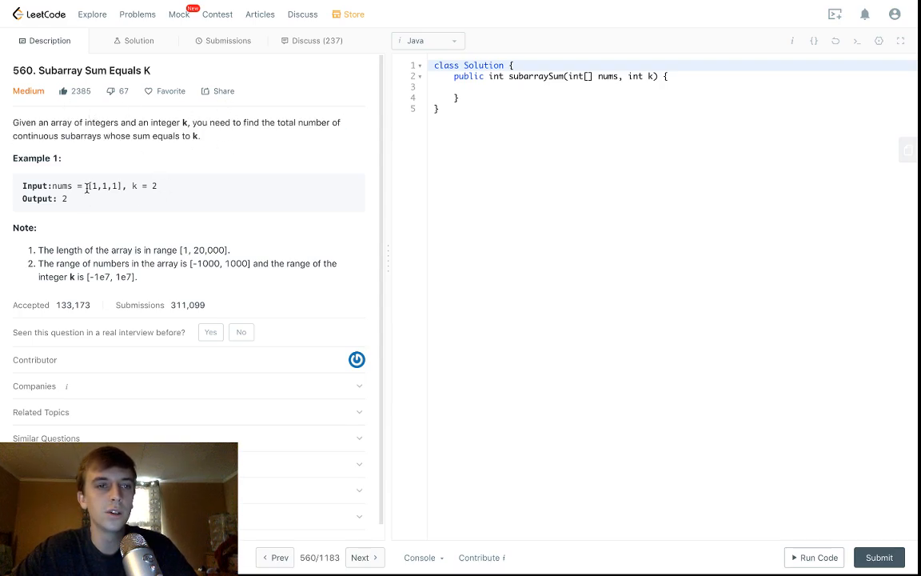
mouse_move(156, 214)
text([)
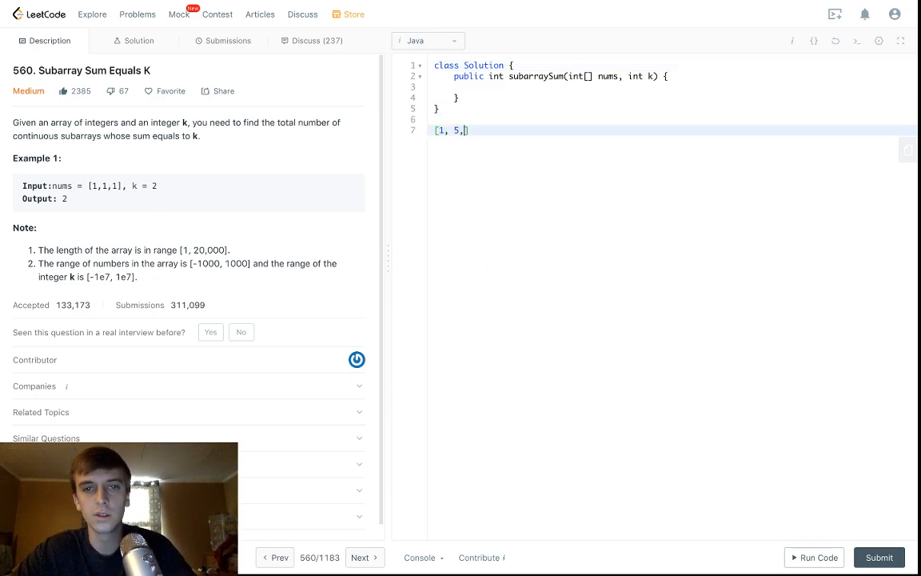
Step: Jot '3, 5,' and highlight various elements of the example array
text(3, 5,)
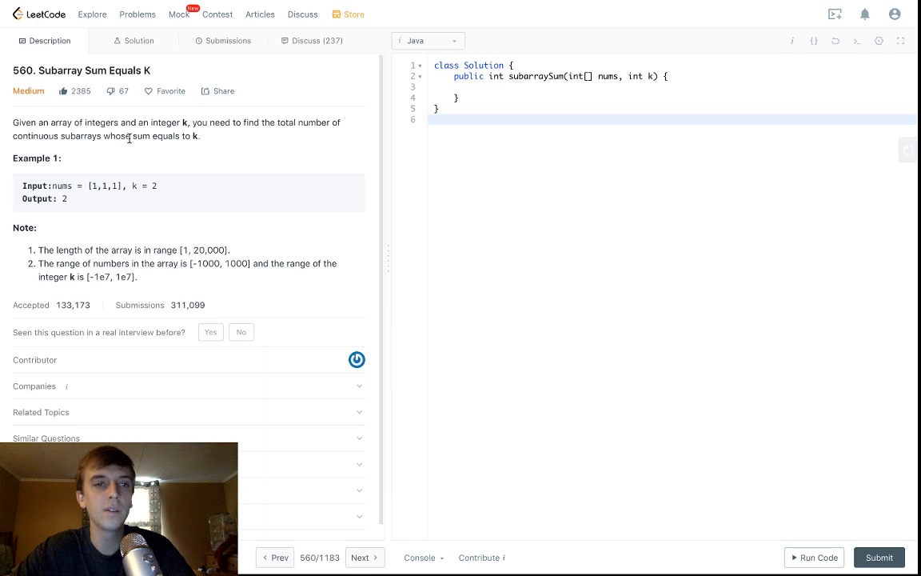
mouse_move(220, 148)
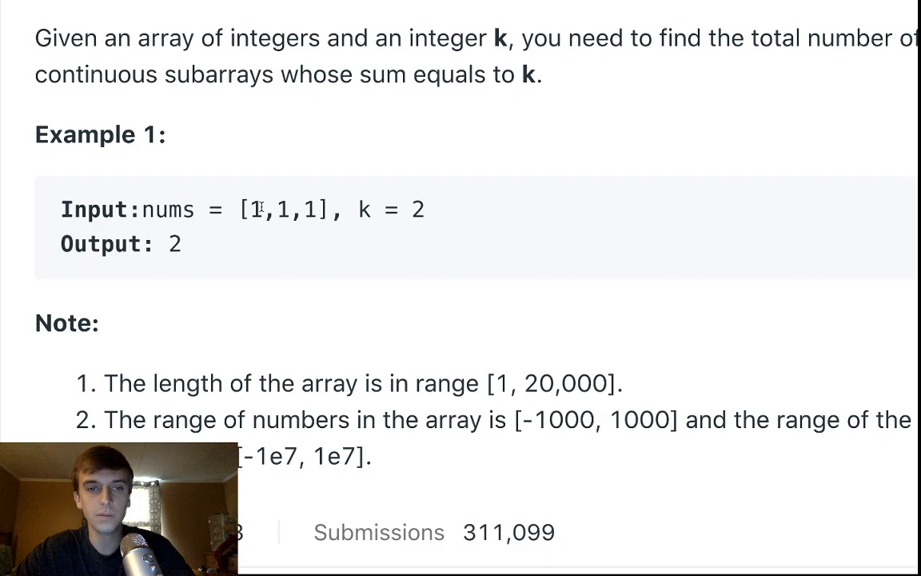
double_click(253, 209)
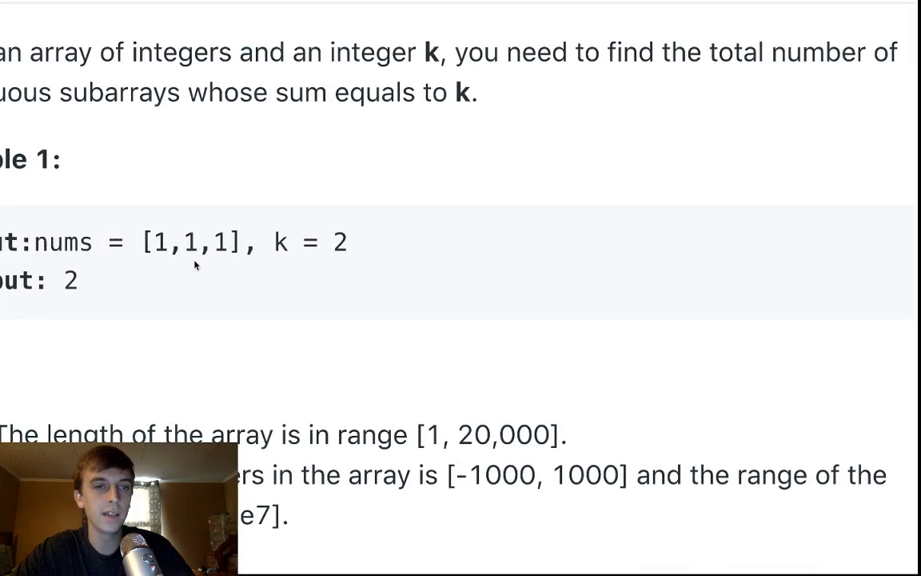
drag(154, 242, 204, 243)
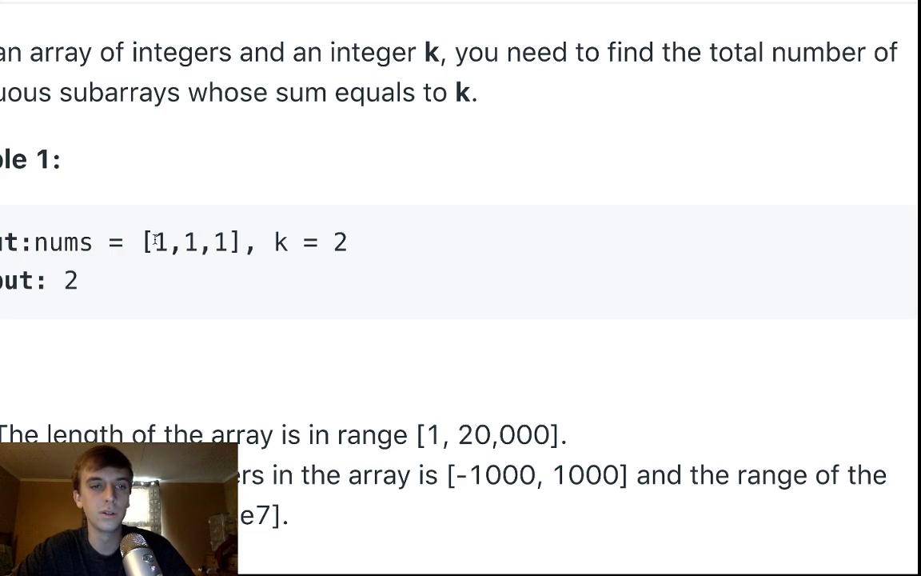
drag(182, 242, 232, 243)
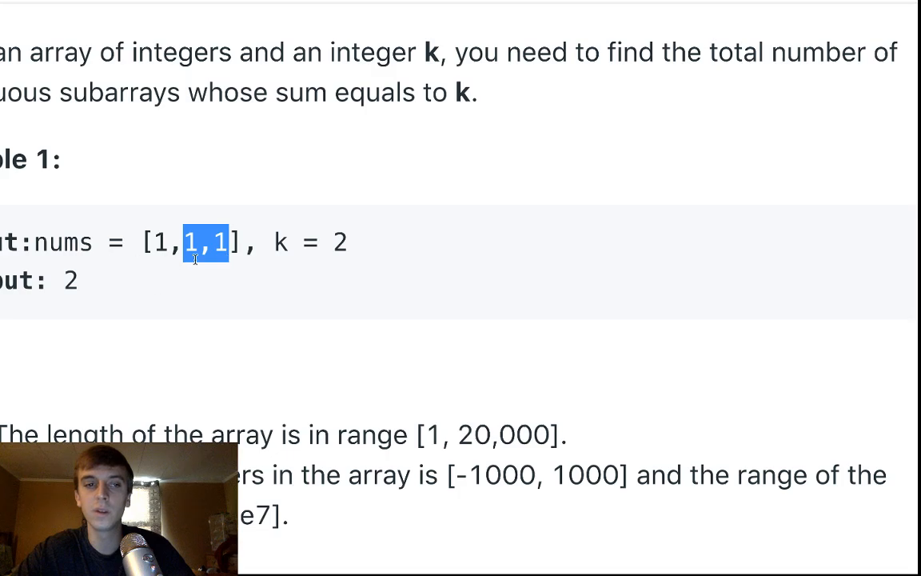
drag(228, 242, 156, 242)
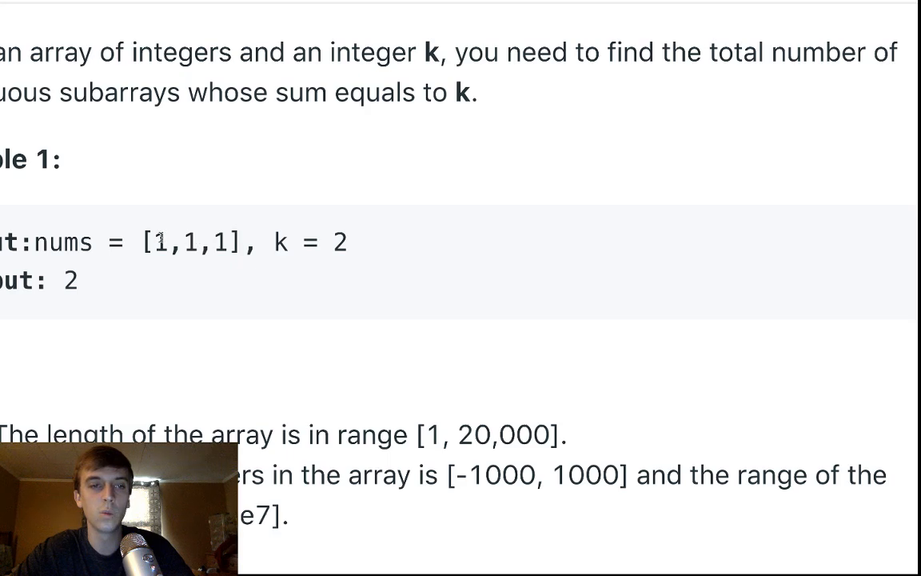
drag(182, 243, 241, 242)
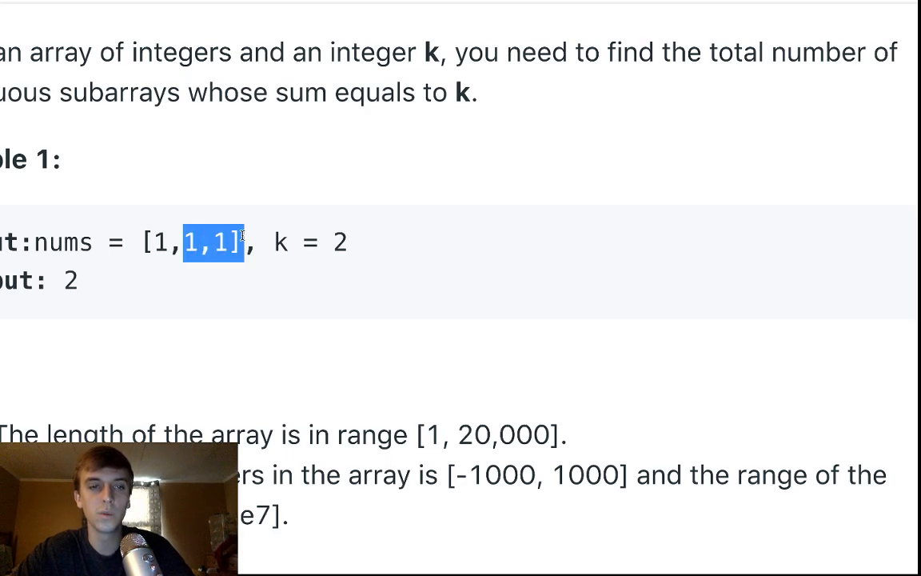
click(156, 242)
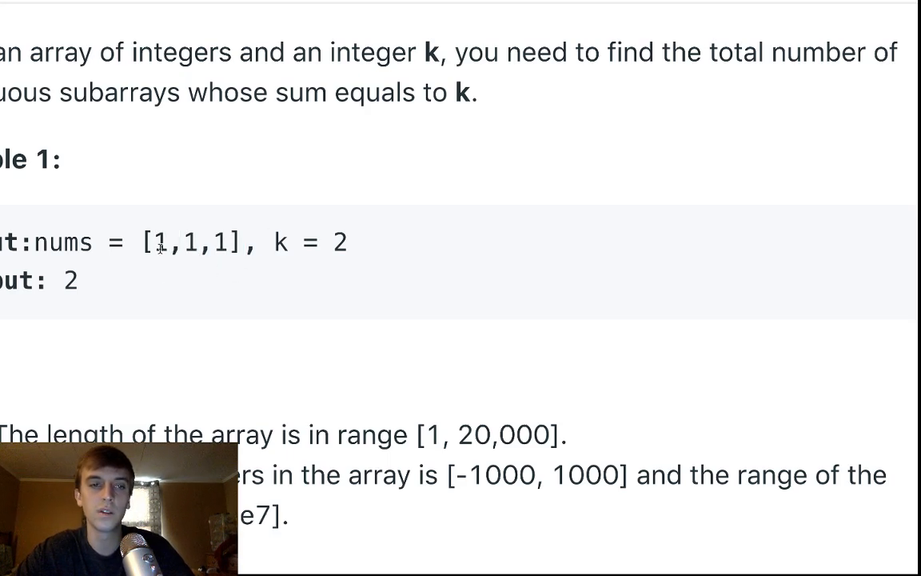
drag(157, 243, 229, 242)
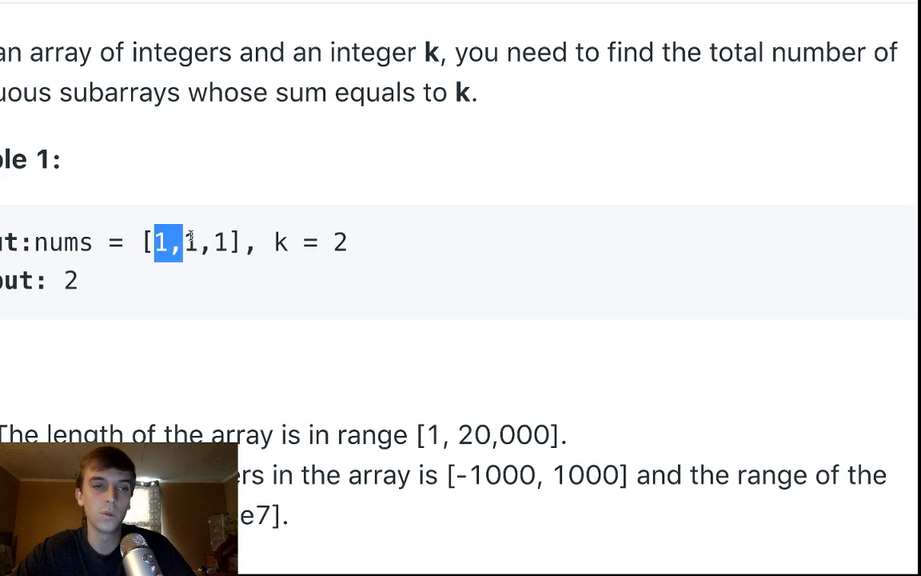
click(221, 242)
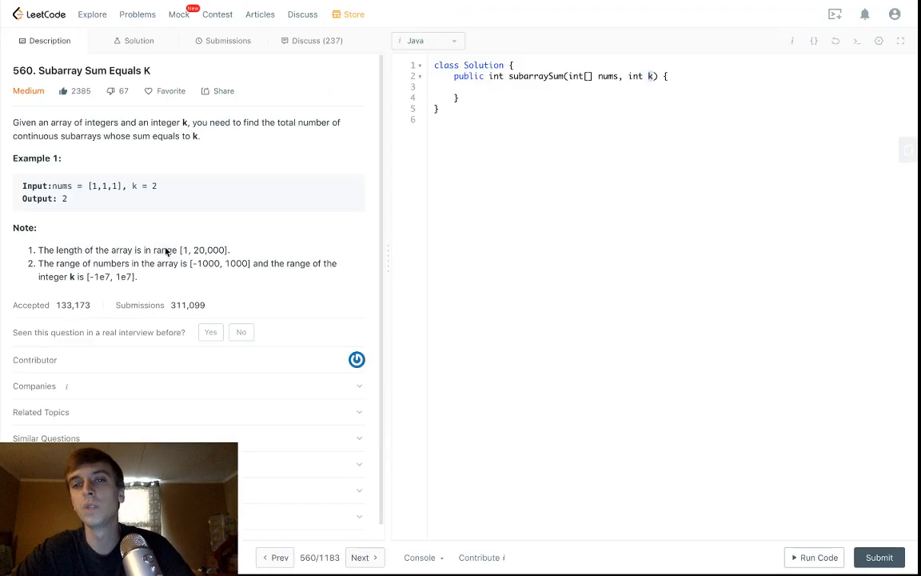
Step: Declare int sum and a for loop adding each nums[i] to sum
click(474, 87)
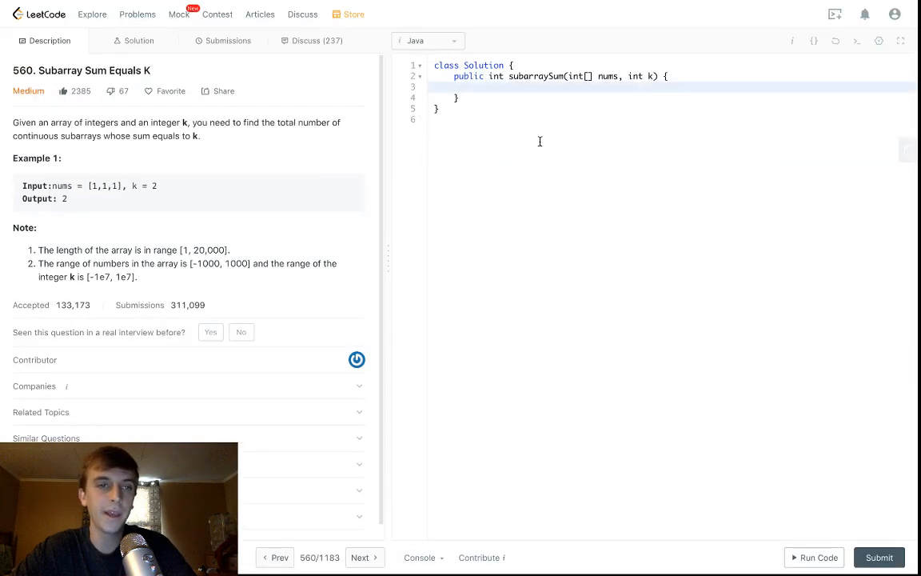
mouse_move(99, 155)
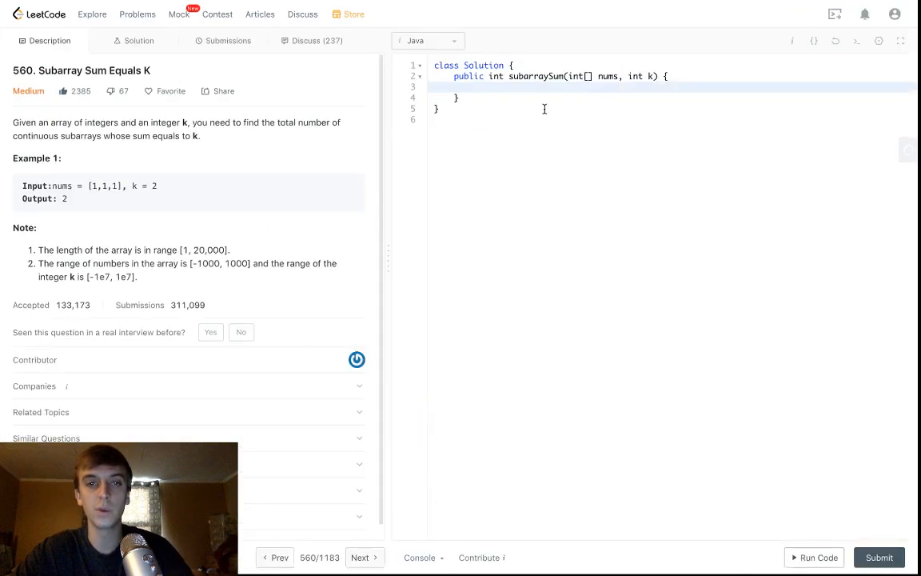
text(int sum = 0;)
text(for ()
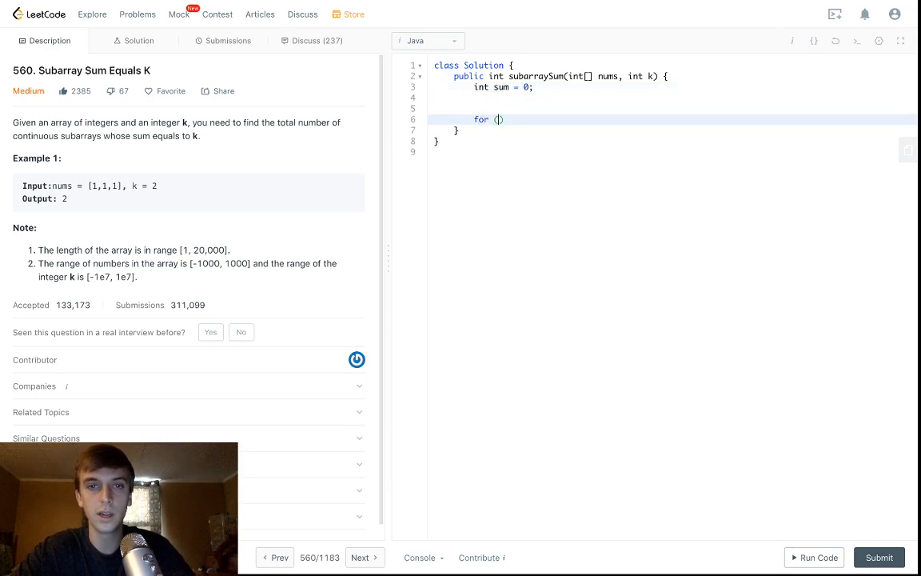
text(int i=0; i<nums.length;)
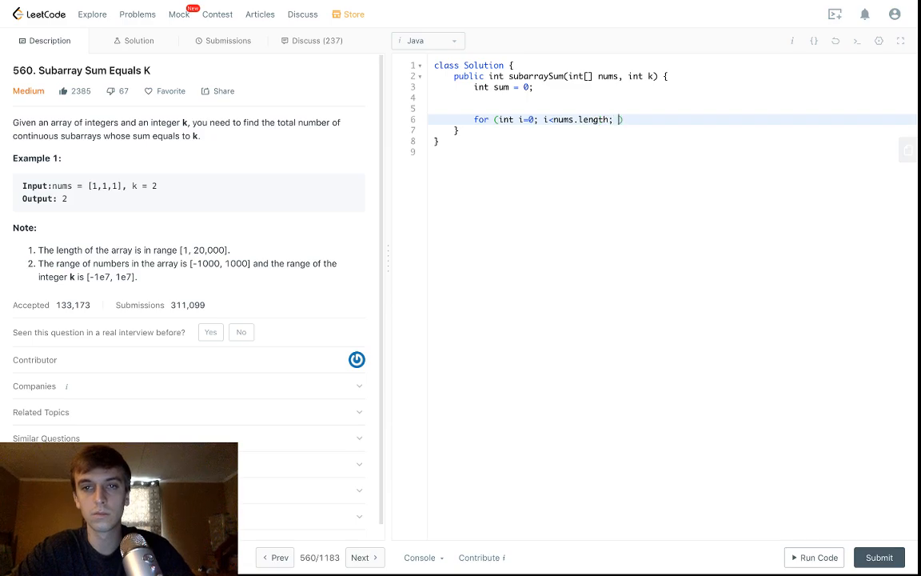
text(i++) {)
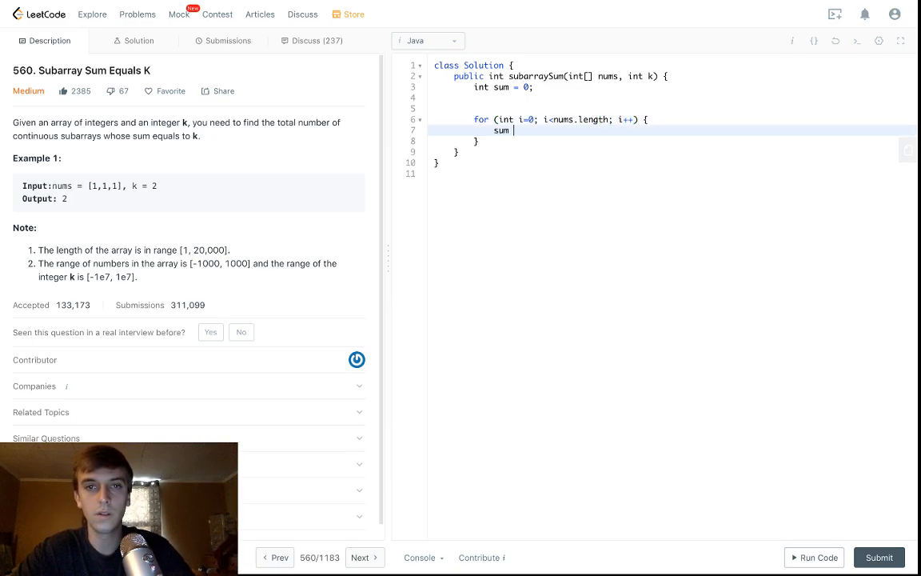
text(+=)
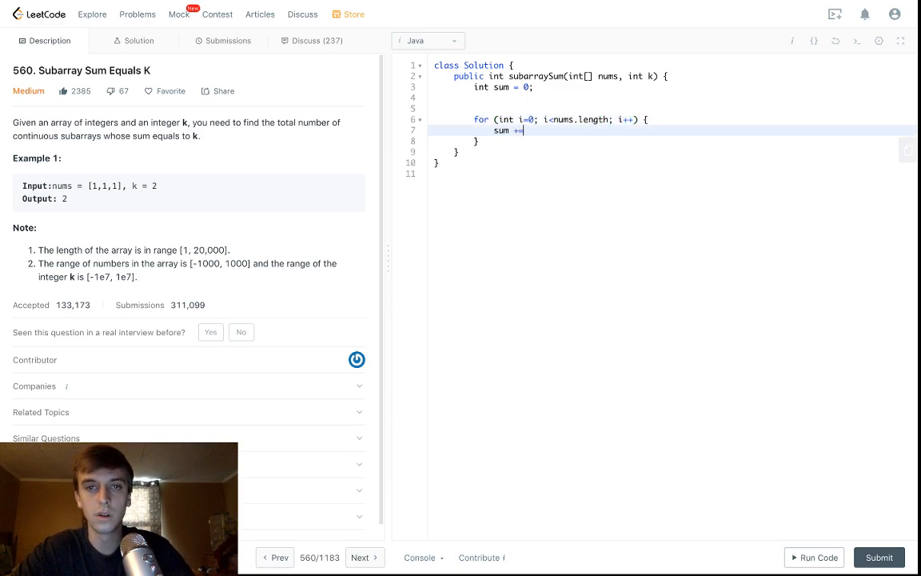
text(nums[i];)
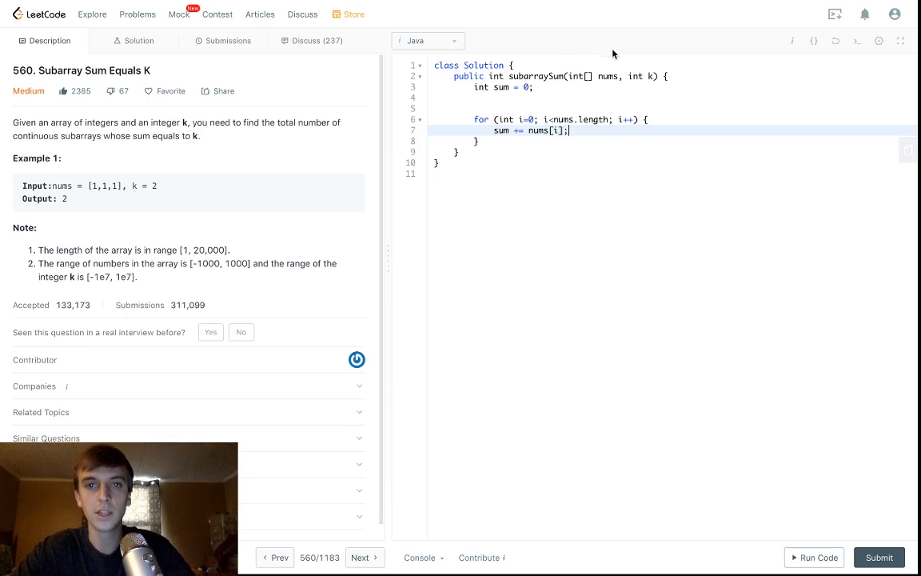
Step: Declare int result = 0 and add return result; at the method's end
text(int resu)
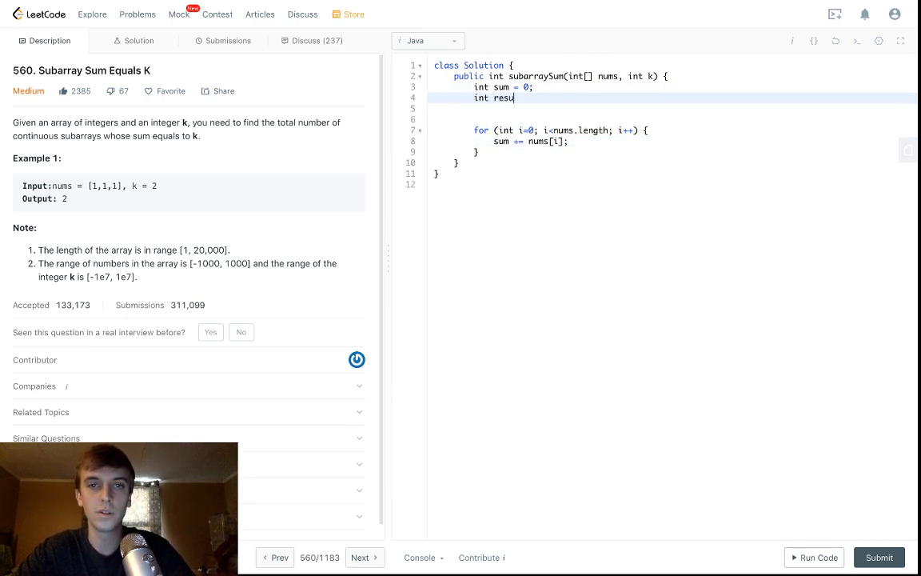
text(lt)
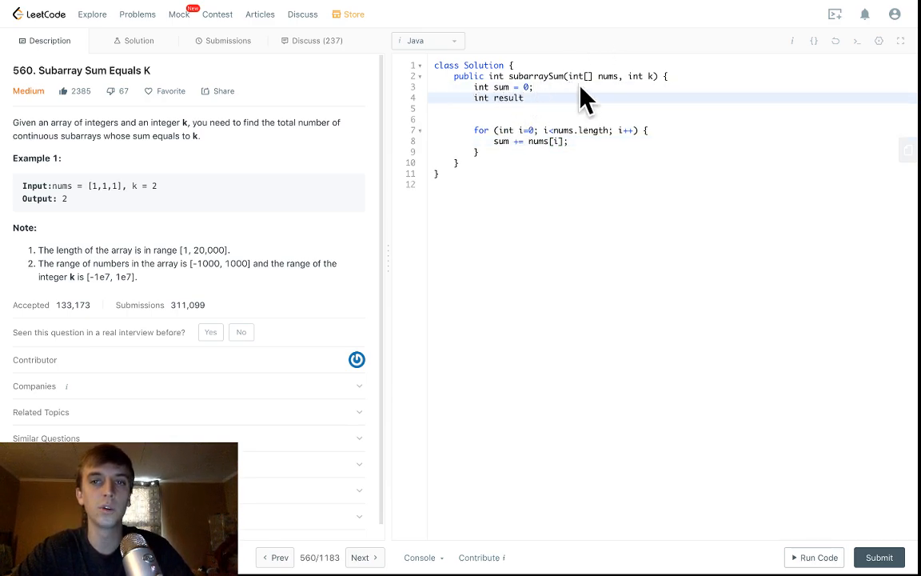
text(= 0;)
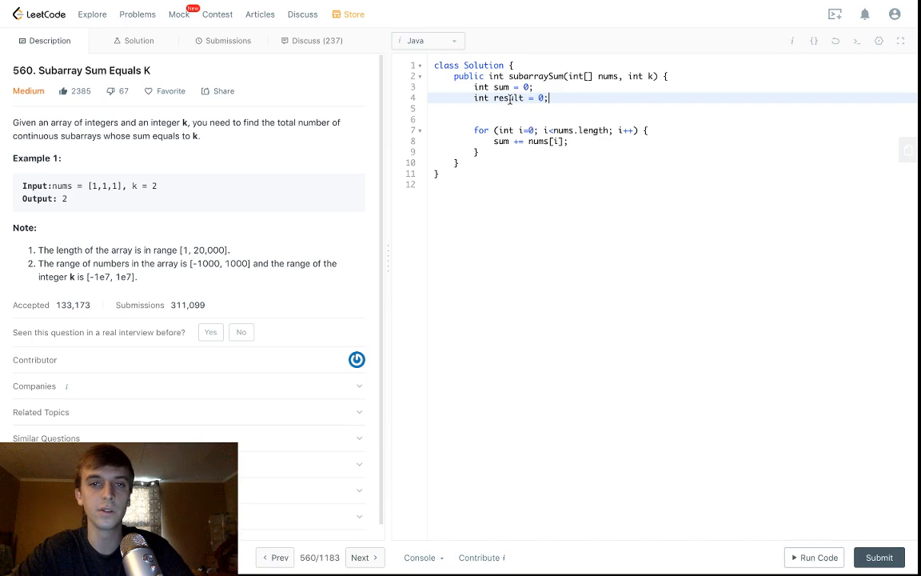
double_click(508, 98)
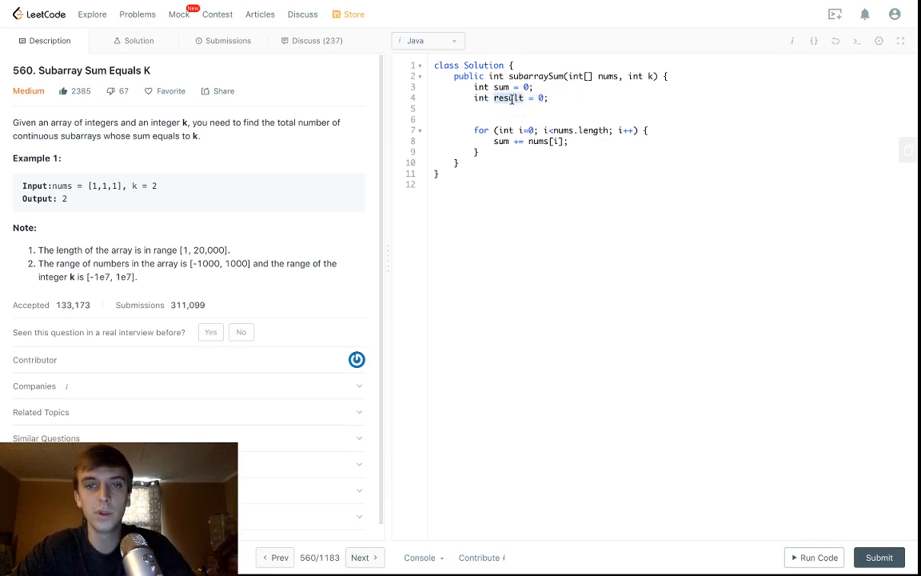
text(return)
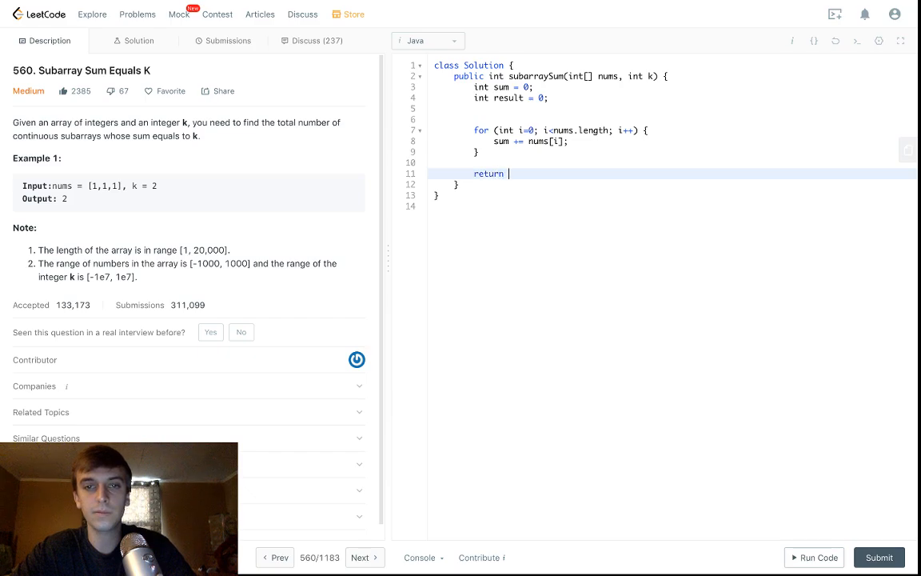
text(result;)
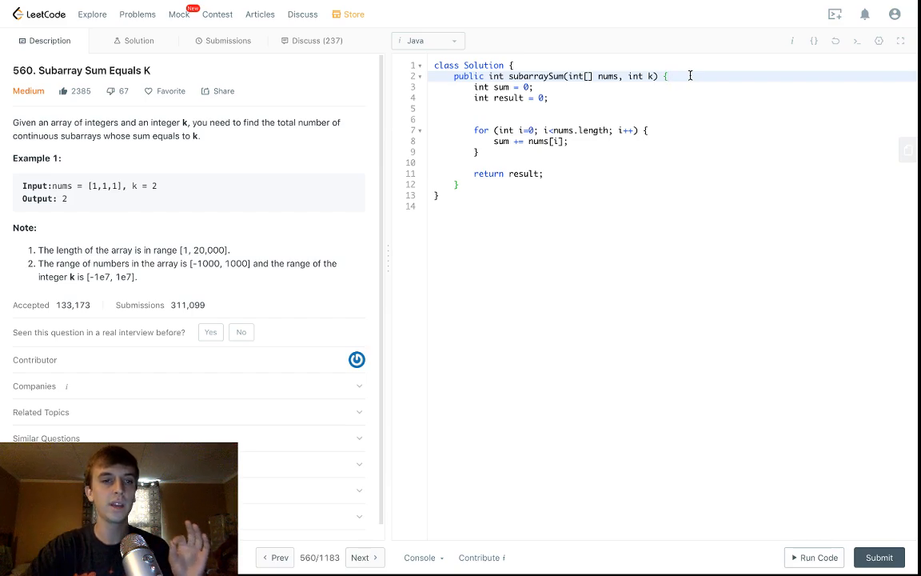
mouse_move(508, 310)
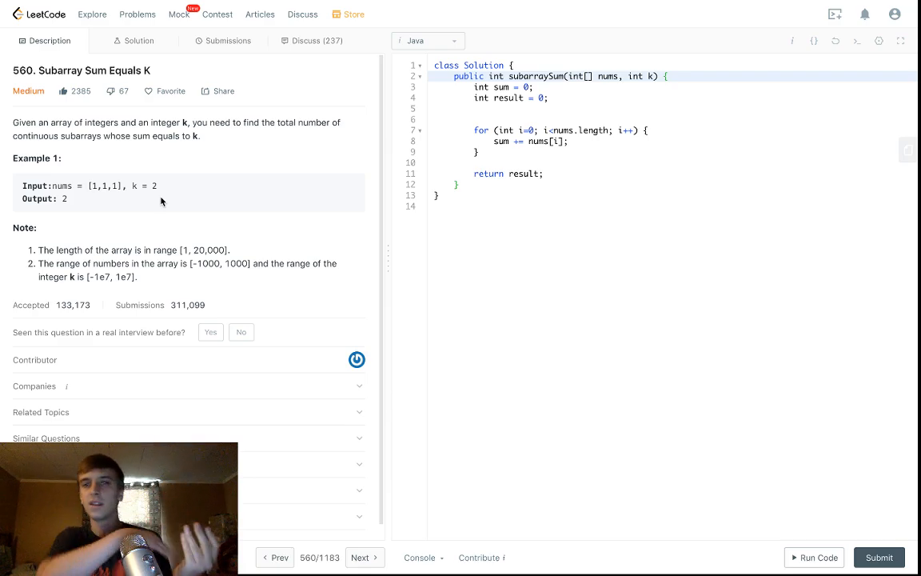
mouse_move(280, 92)
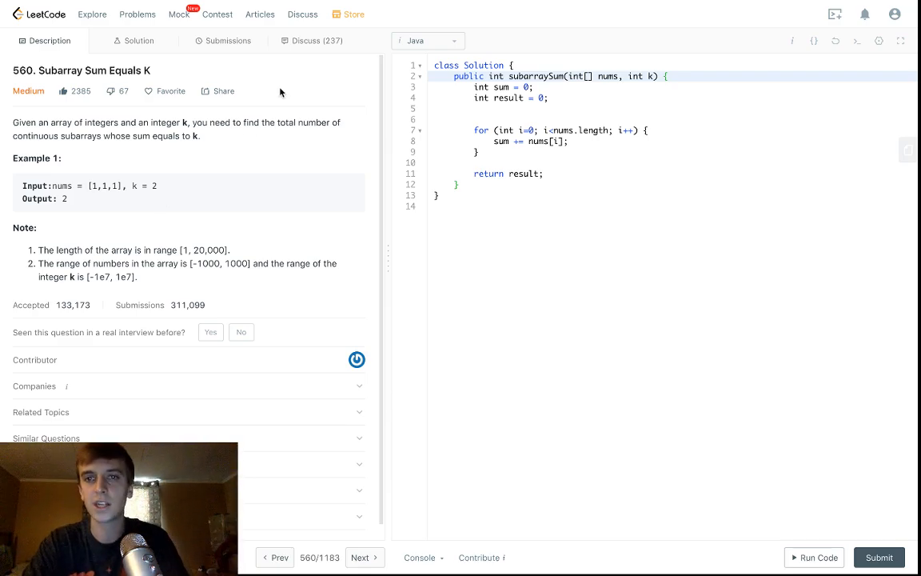
Step: Declare HashMap<Integer, Integer> arr_sums = new HashMap() and seed it with arr_sums.put(0, 1)
key(enter)
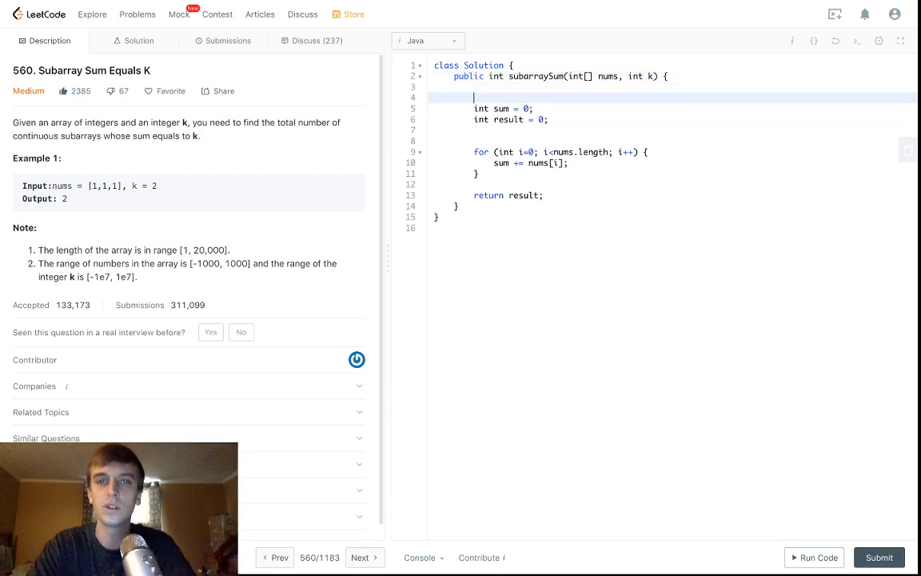
text(HashMap())
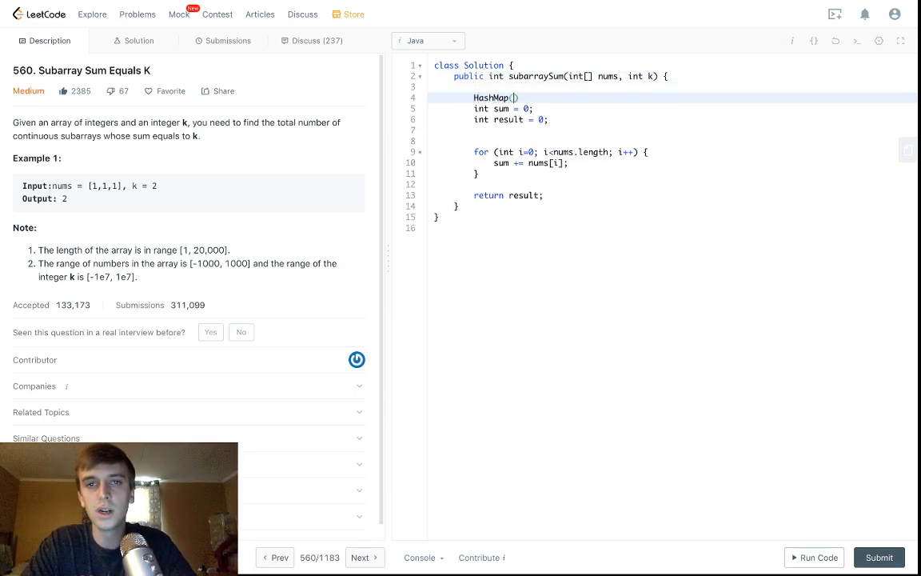
text(<Integer)
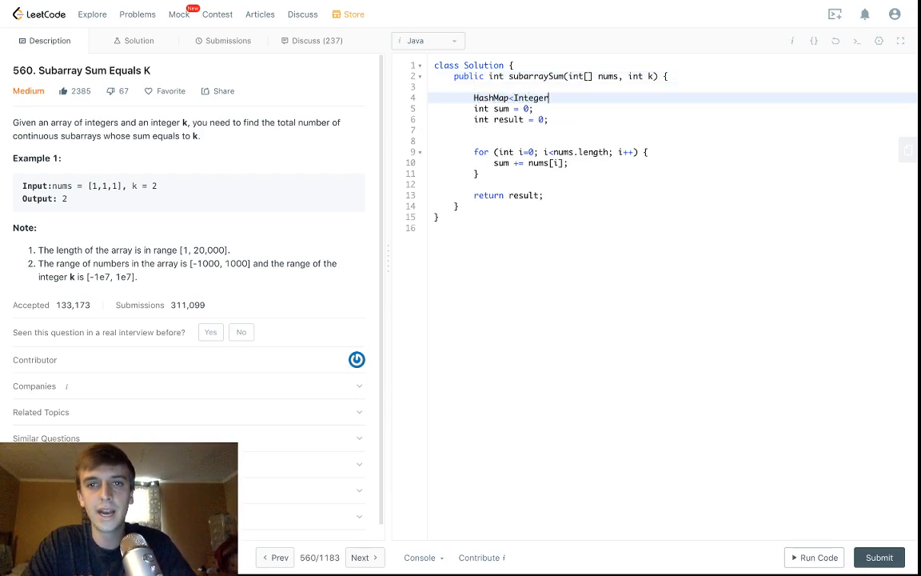
text(, Integer>)
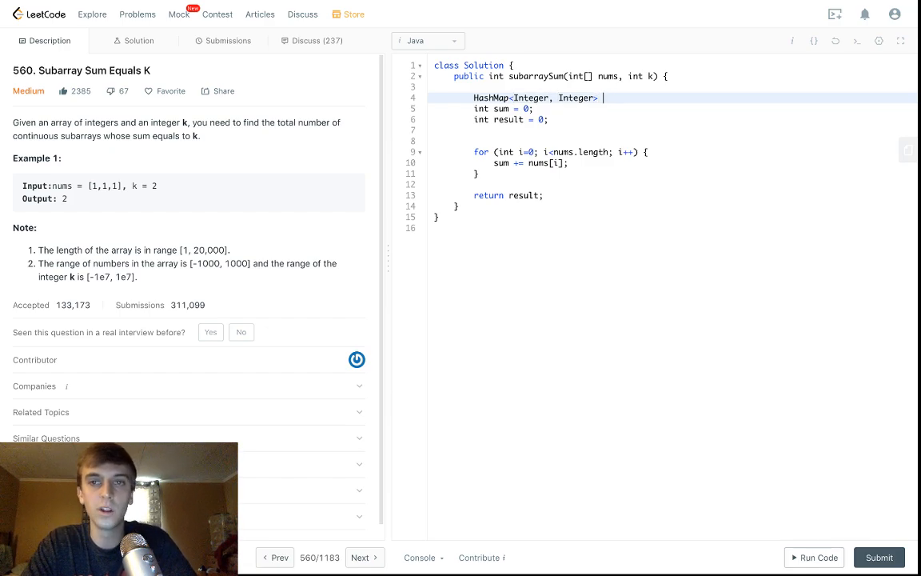
text(arr)
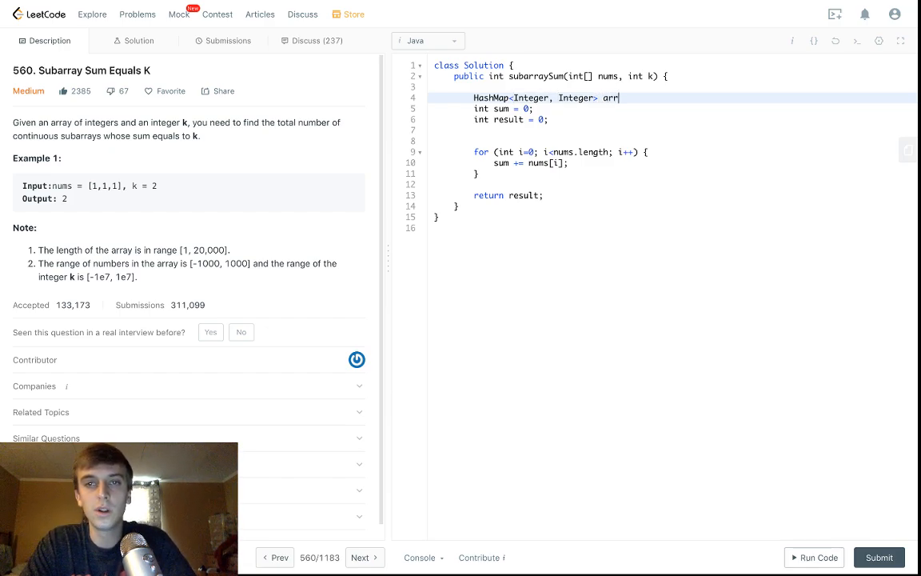
text(_sums = new HashMap();)
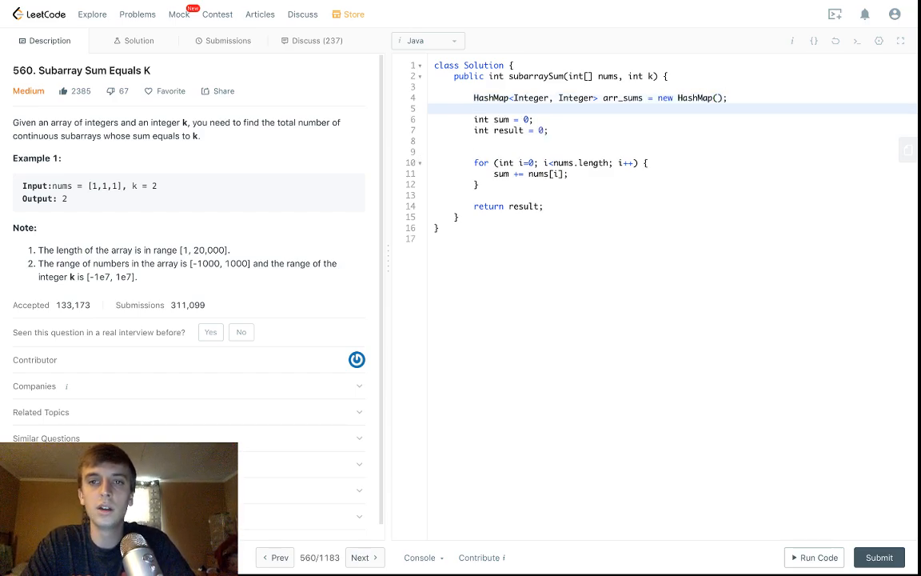
text(arr_sums)
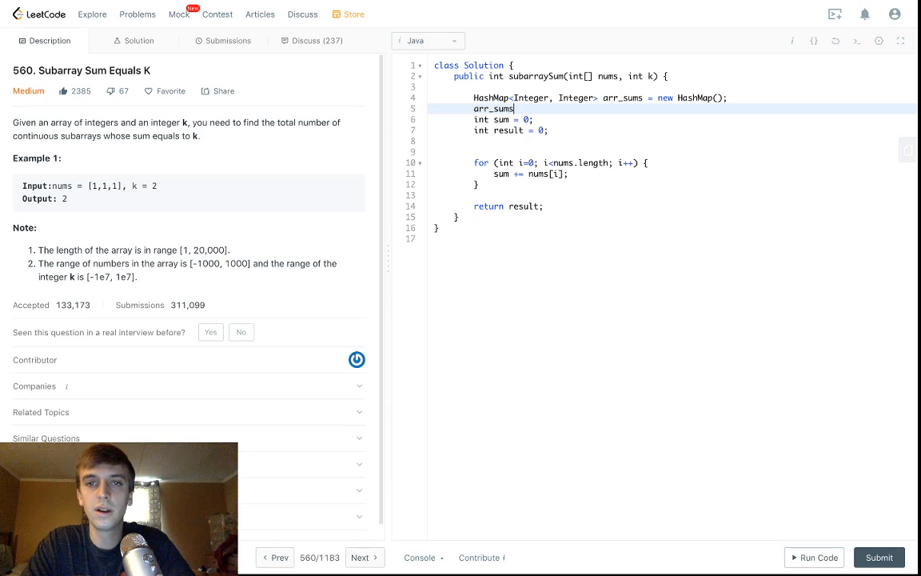
text(.put9)
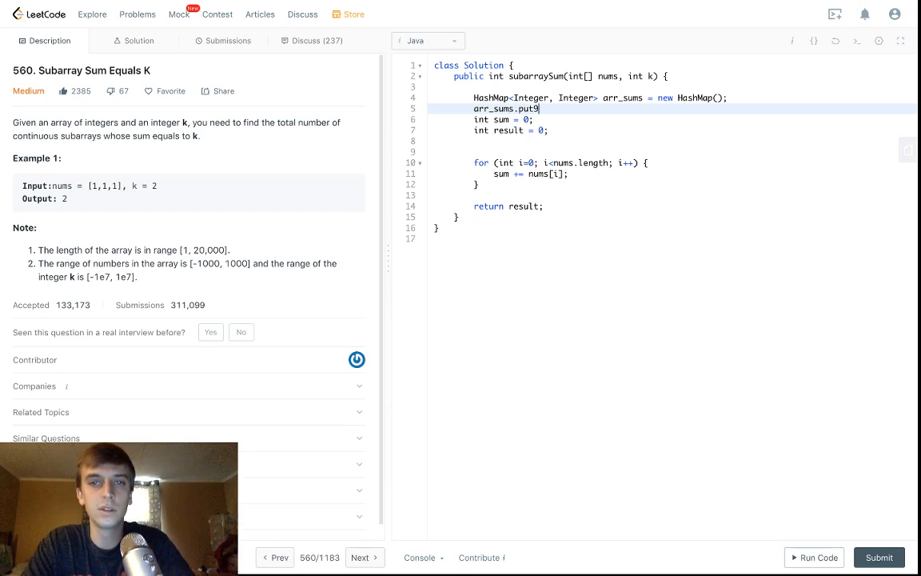
text((0, ))
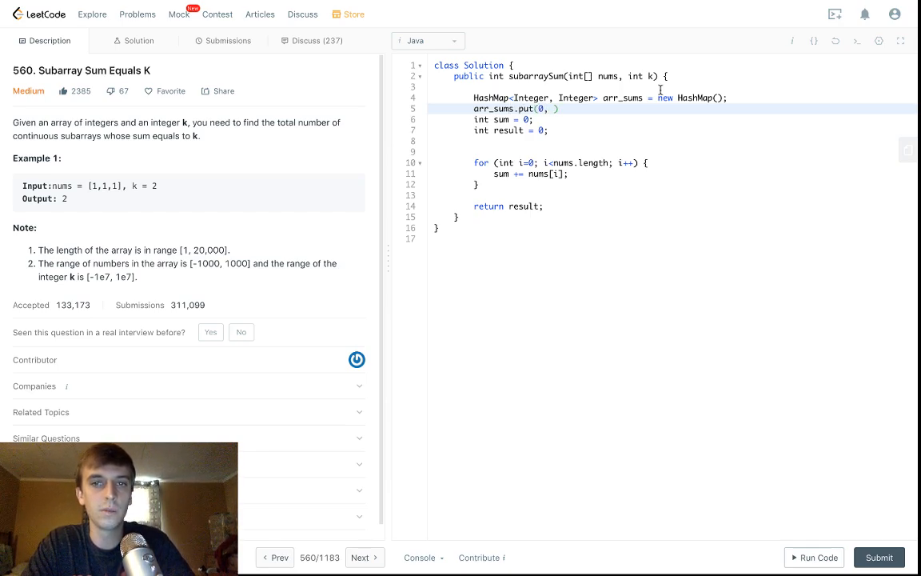
text(1);)
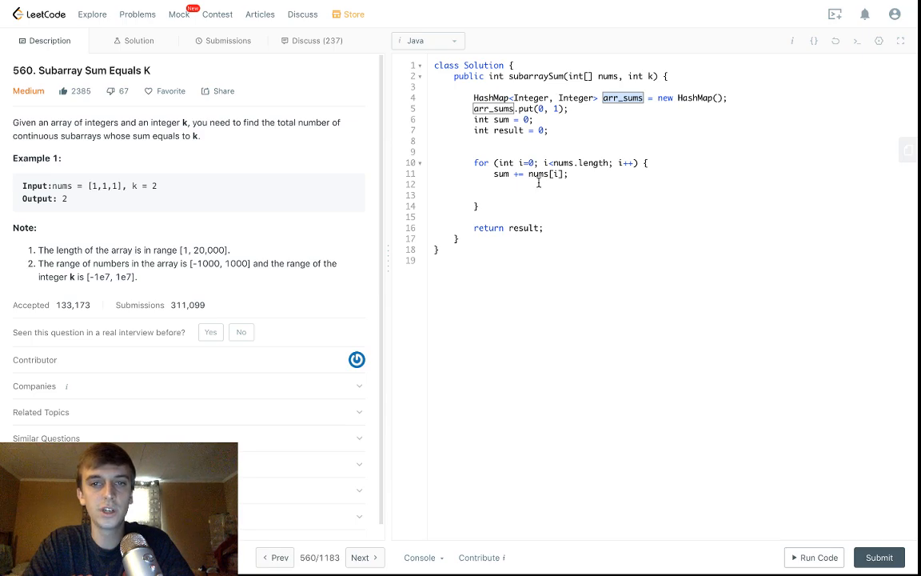
Step: Start an arr_sums.put(sum, call inside the for loop
text(arr_sums.put)
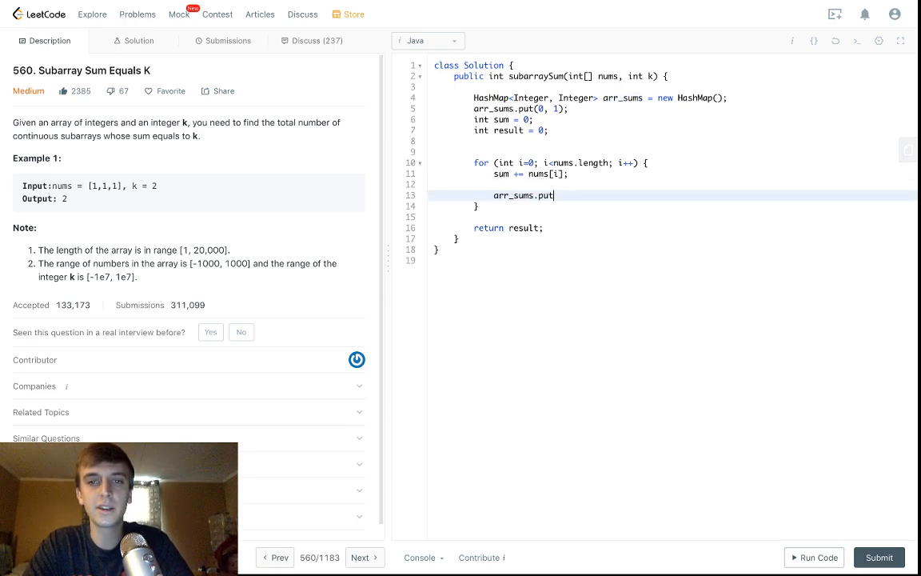
text((su))
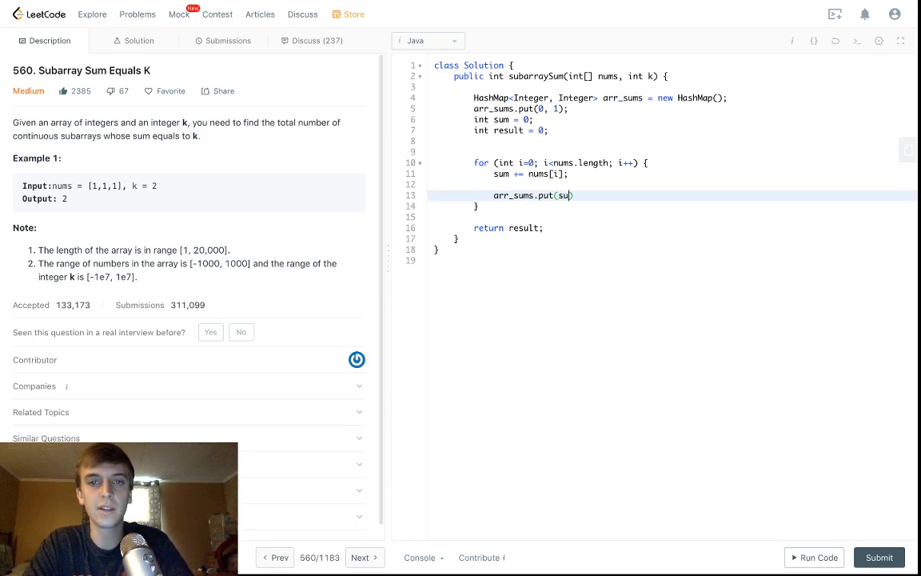
text(m,)
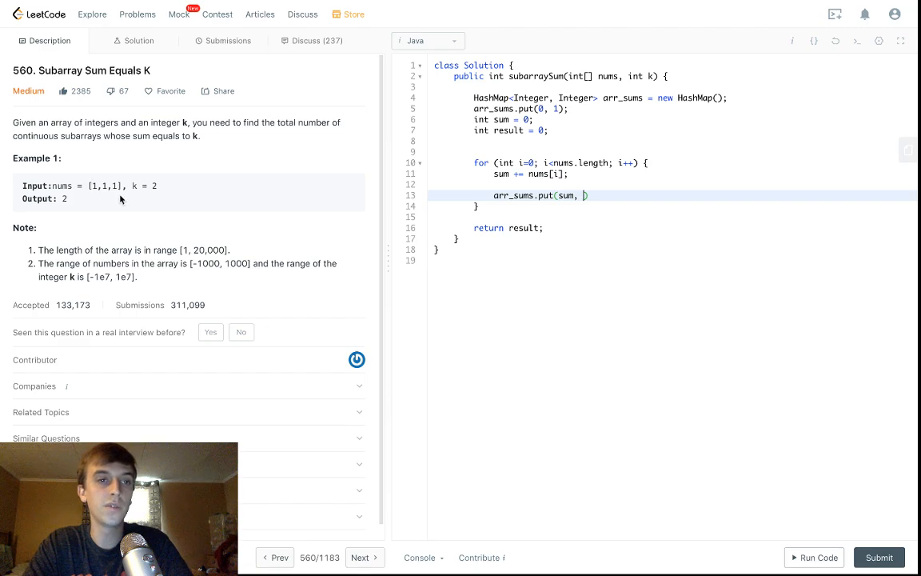
mouse_move(507, 188)
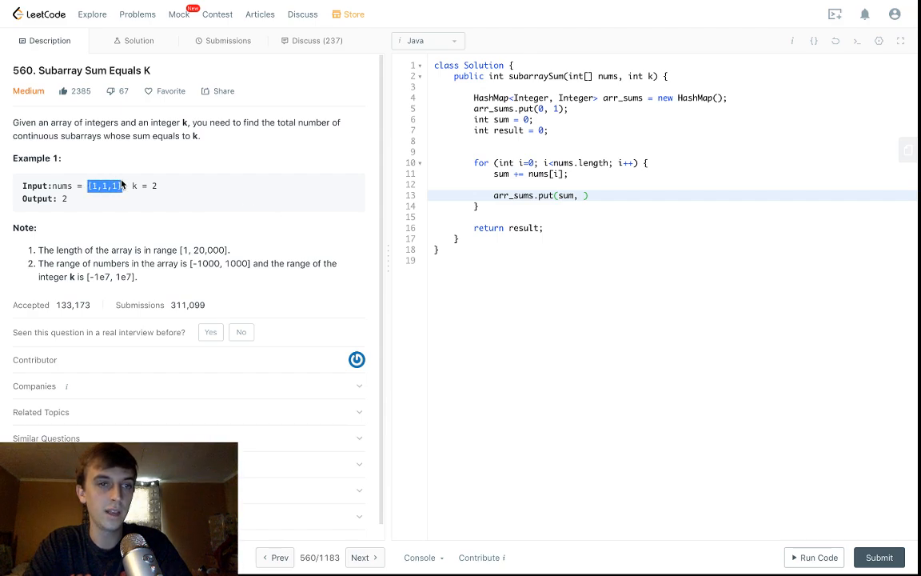
Step: Type the example array values (1, -1, 3, 1) as a scratch note below the class
click(879, 557)
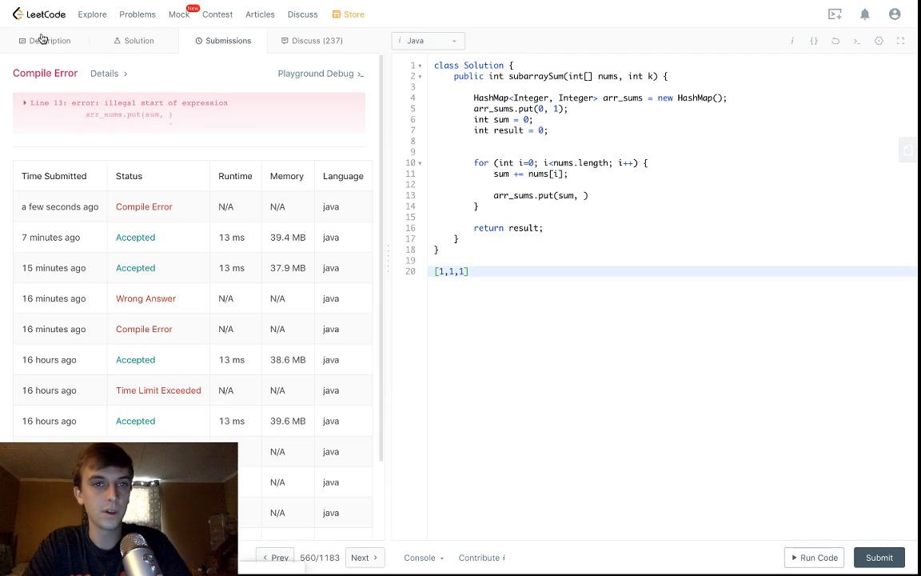
click(50, 40)
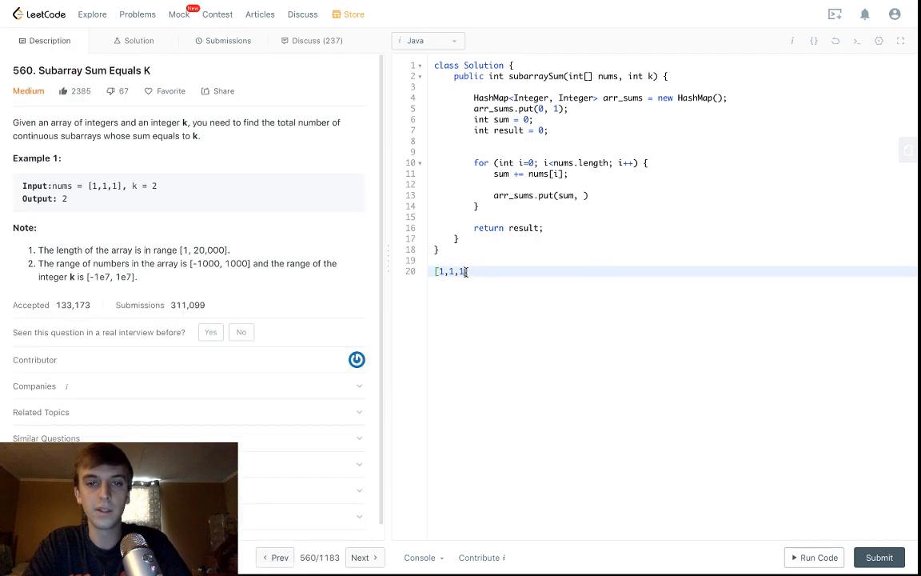
text(,)
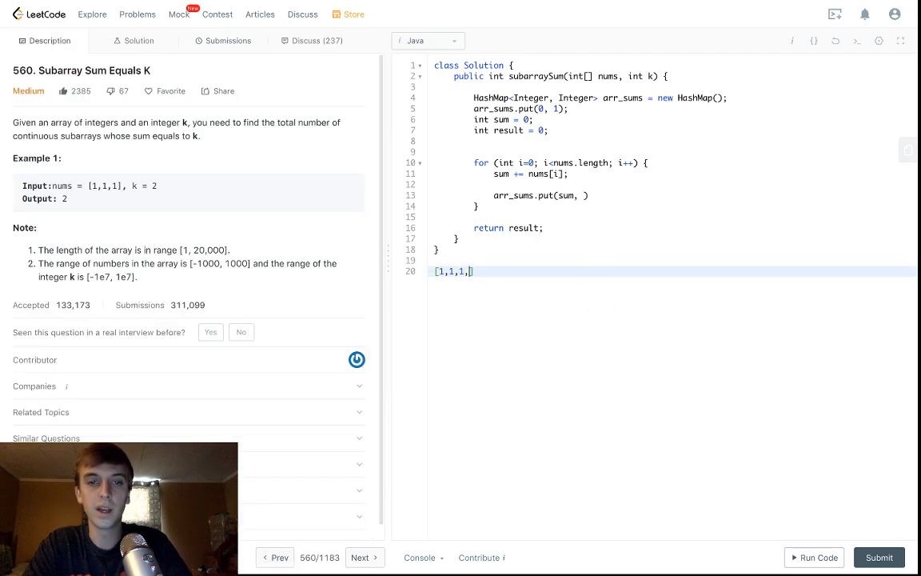
text(1,)
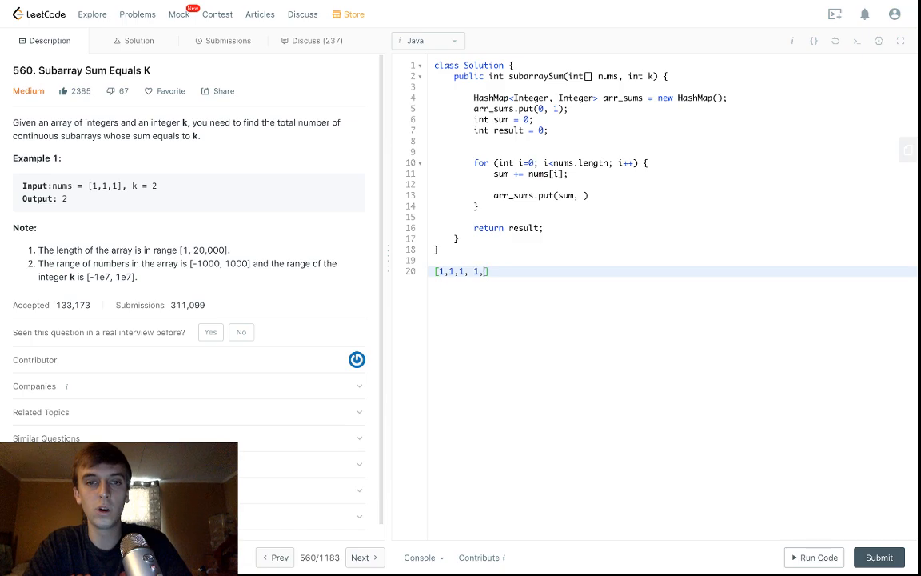
text(-1)
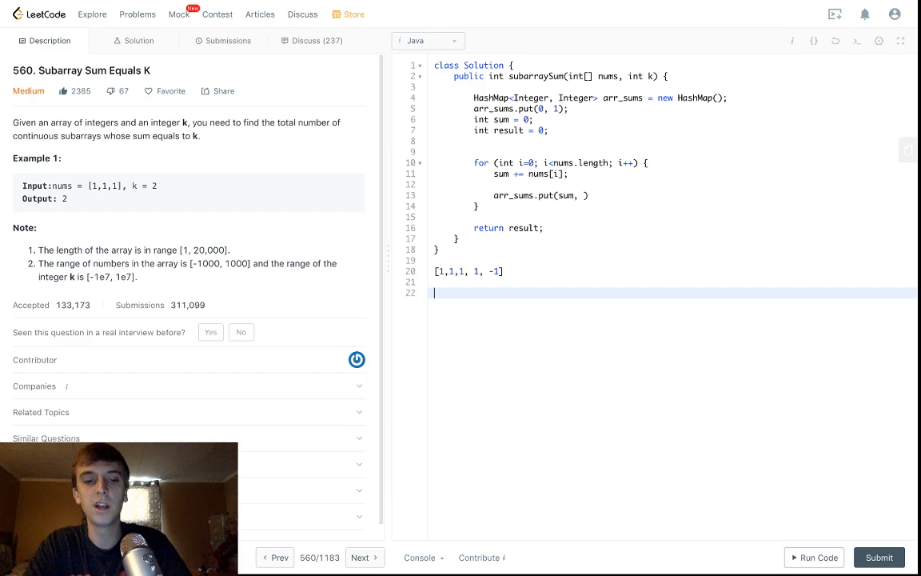
text(3, 1)
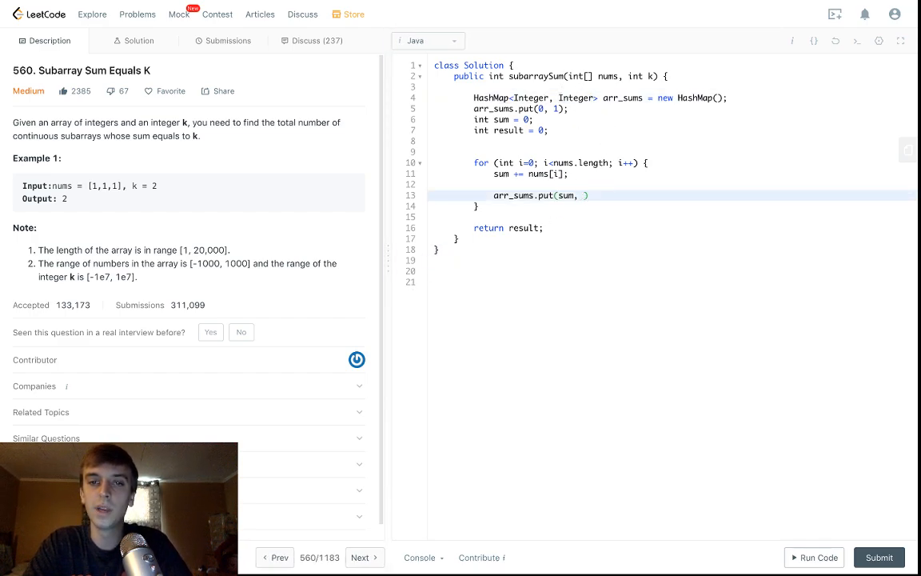
Step: Finish arr_sums.put(sum, arr_sums.getOfDefault(sum, 0) + 1) and open a blank line above it
text(arr.sums.get)
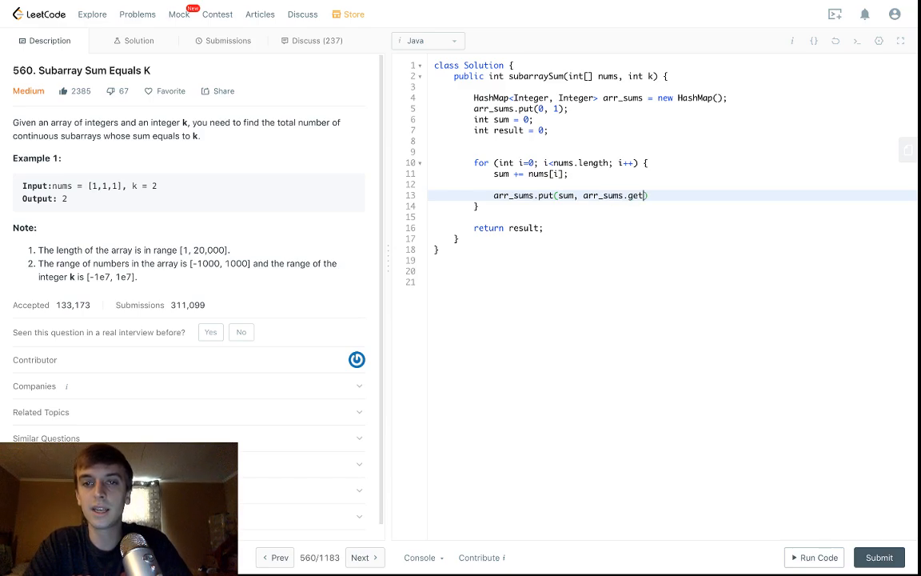
text(su)
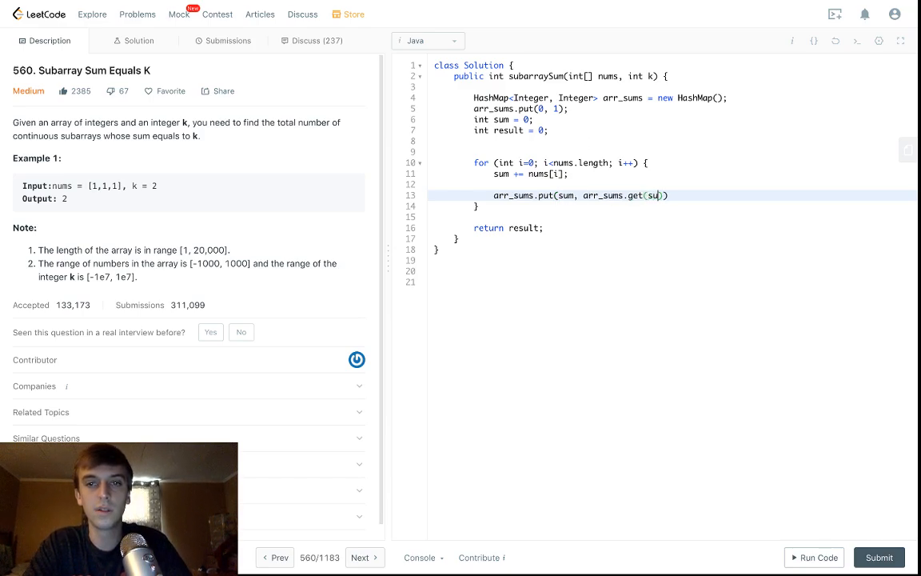
text(m)
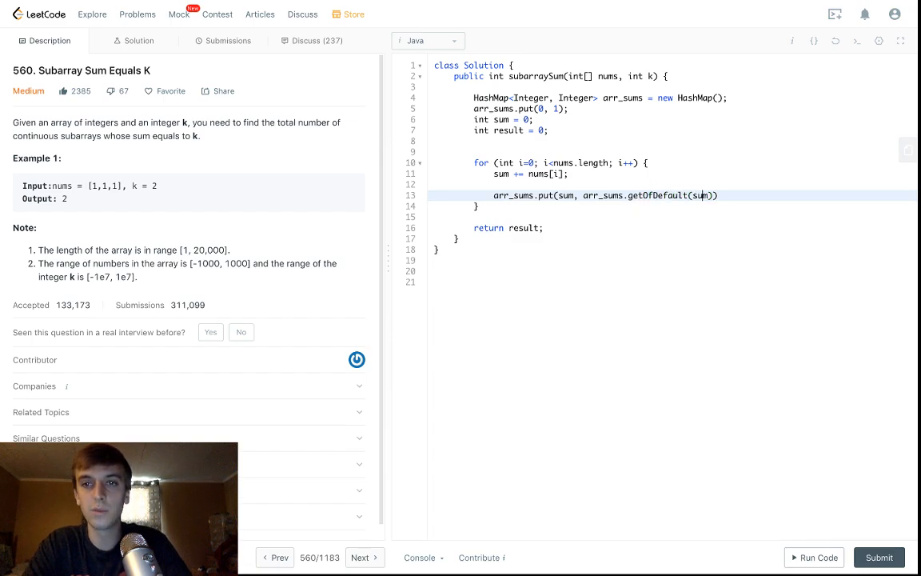
text(, 0)
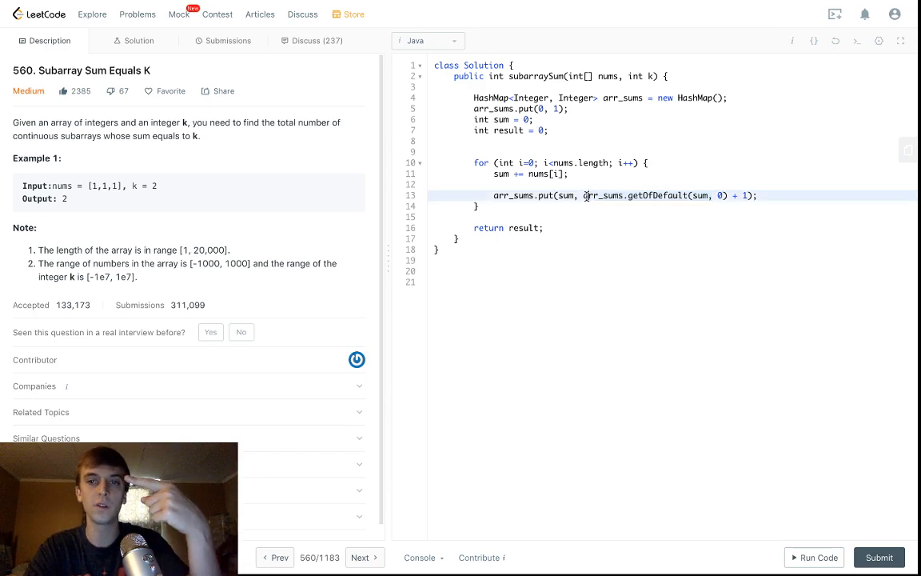
mouse_move(710, 223)
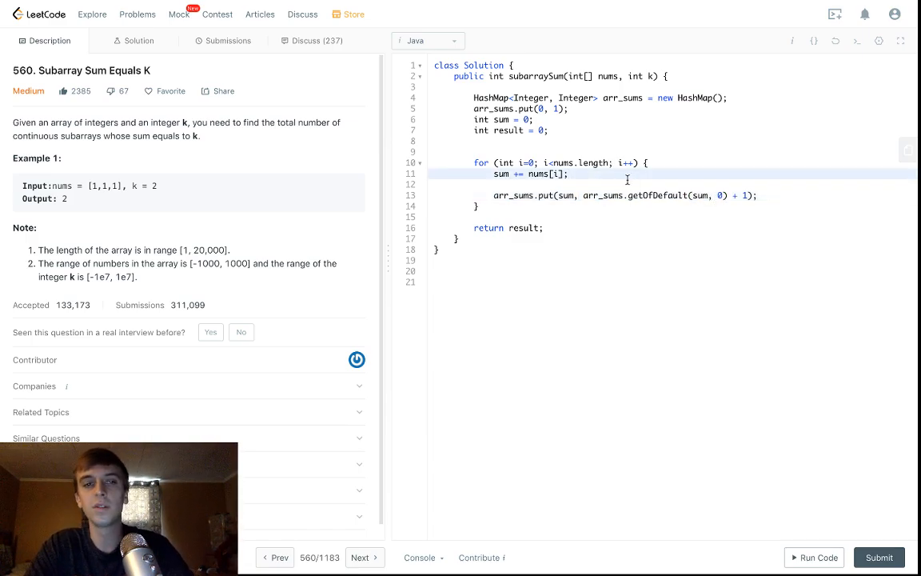
click(495, 282)
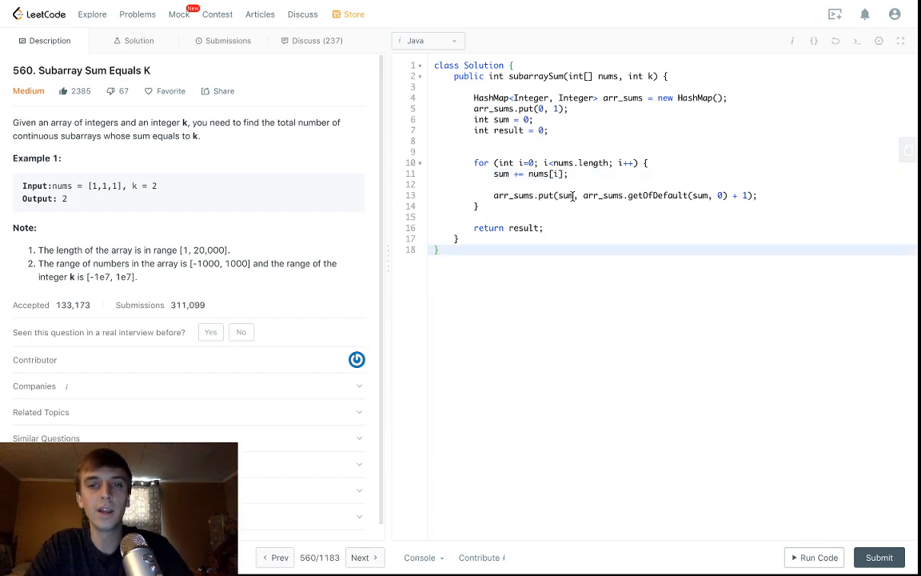
key(enter)
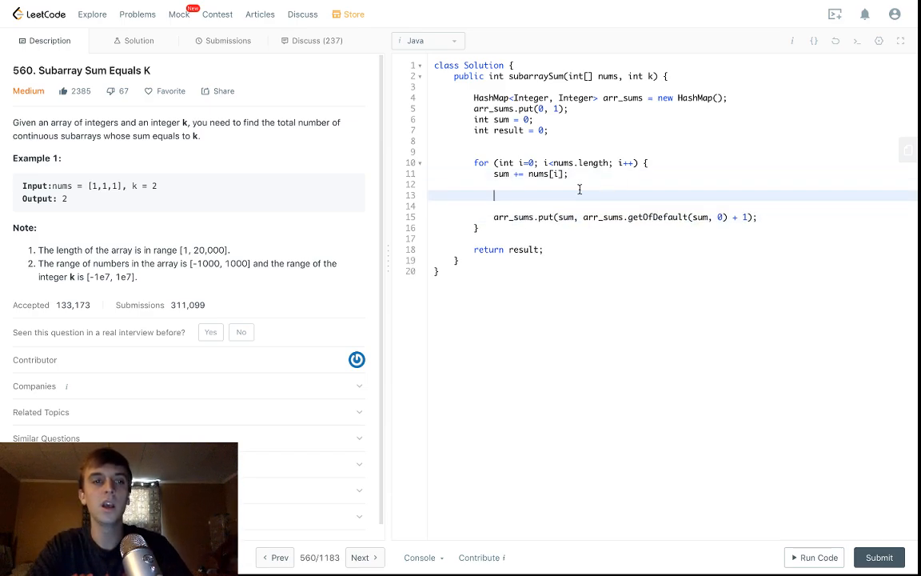
Step: Add if (arr_sums.containsKey(sum-k)) { result += arr_sums.get(sum-k); } above the put line
text(if ())
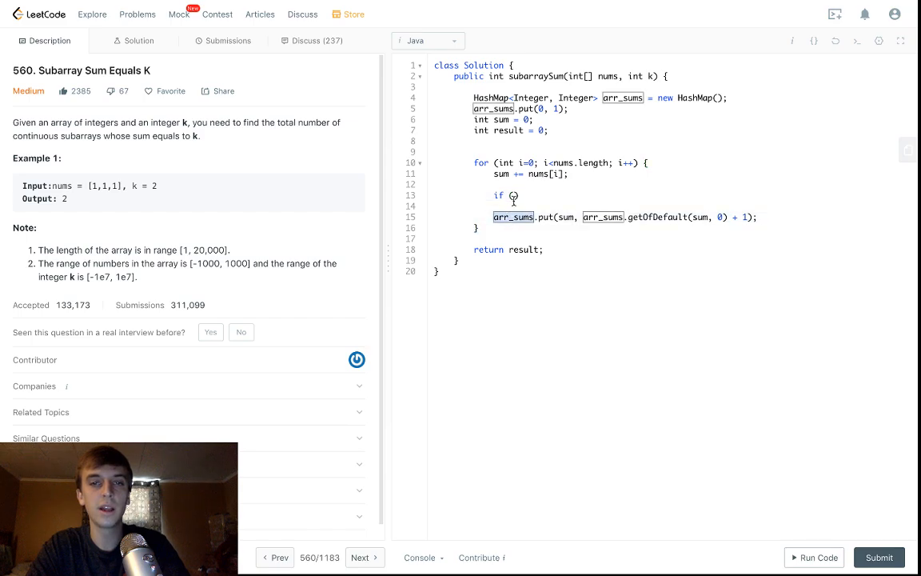
text((arr_sums.containsKey()
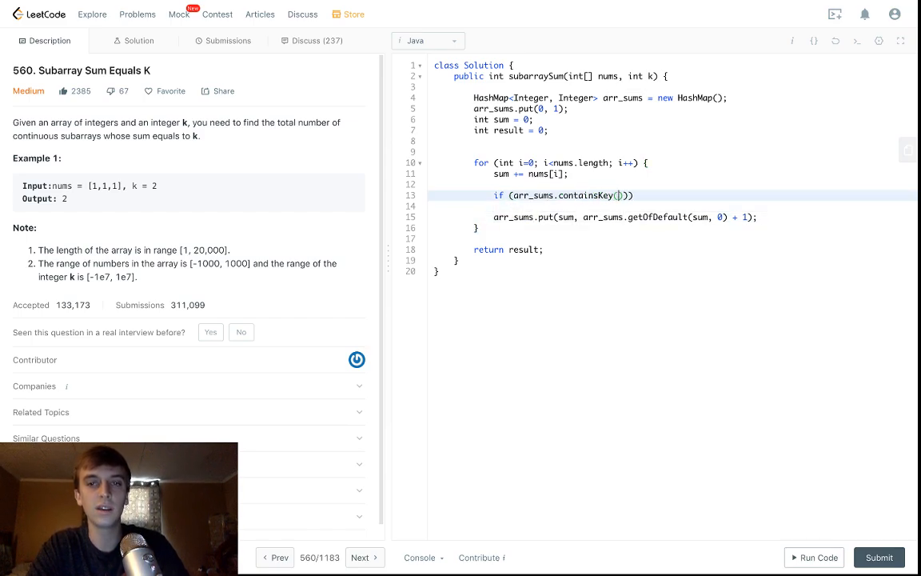
text(sum-k)
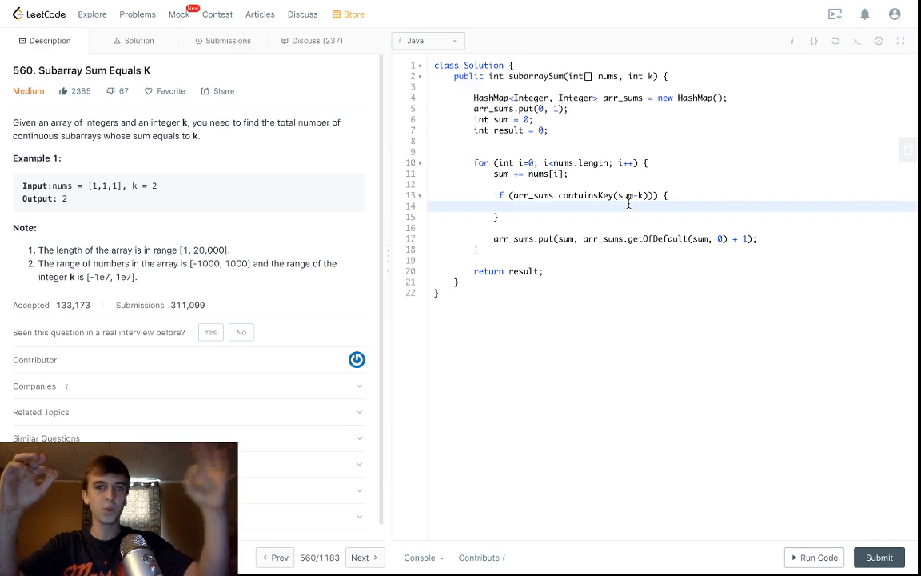
click(515, 206)
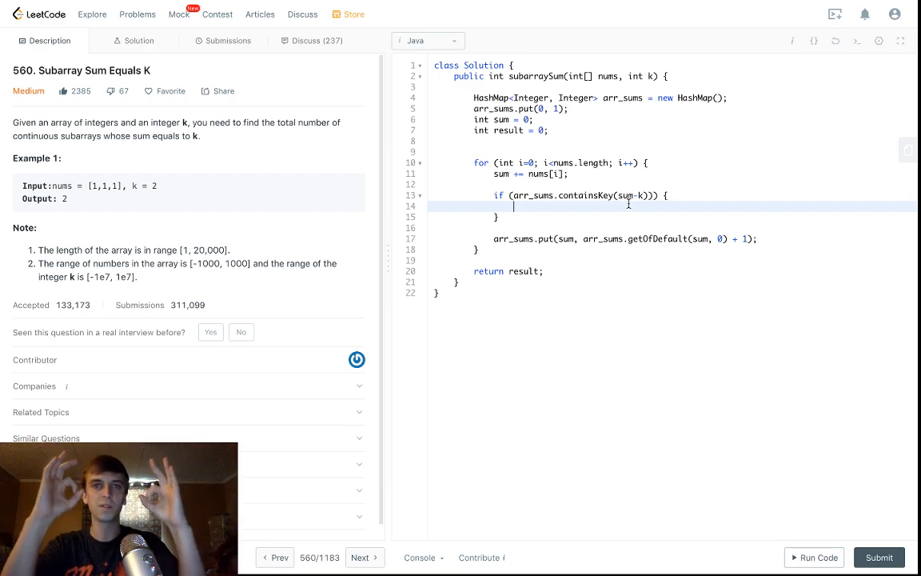
text(arr)
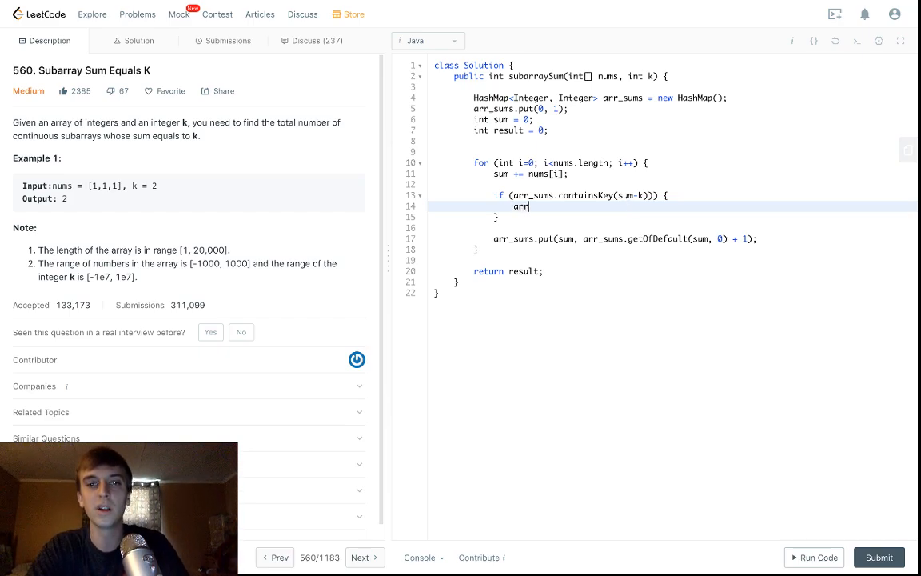
text(_sums.)
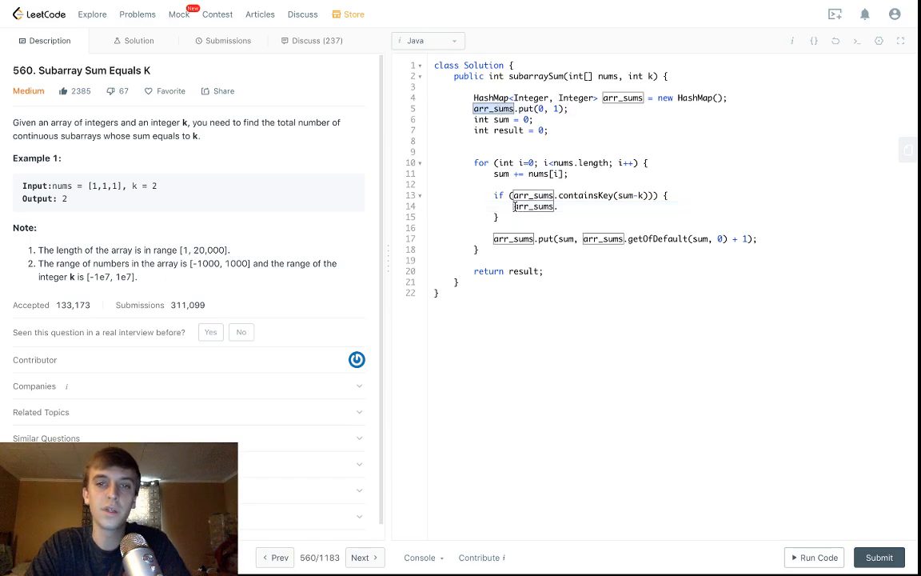
click(515, 206)
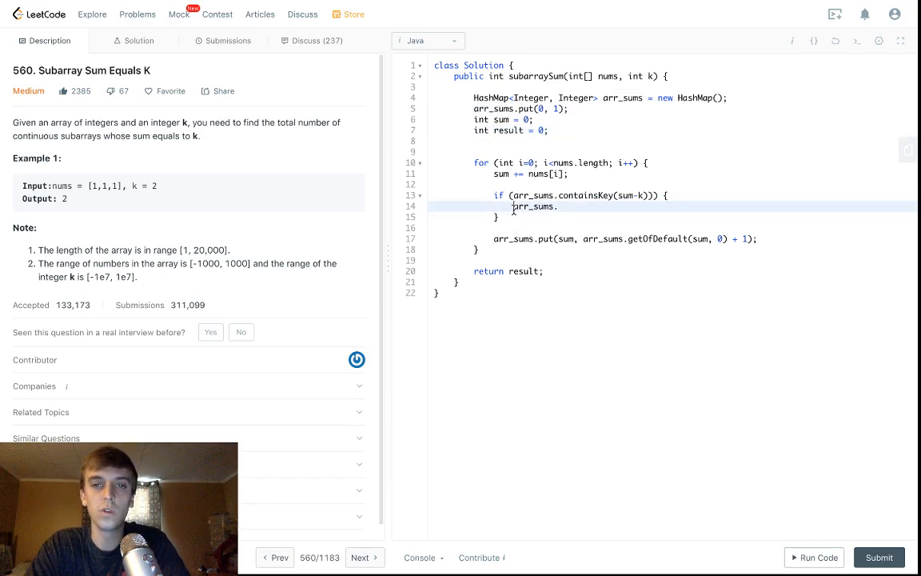
text(result += arr_sums.get)
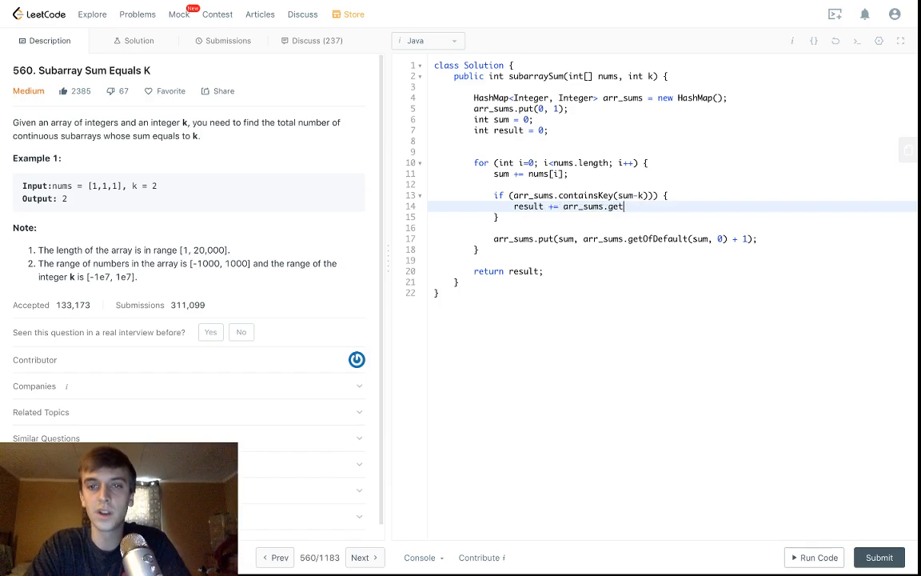
text((sum-k);)
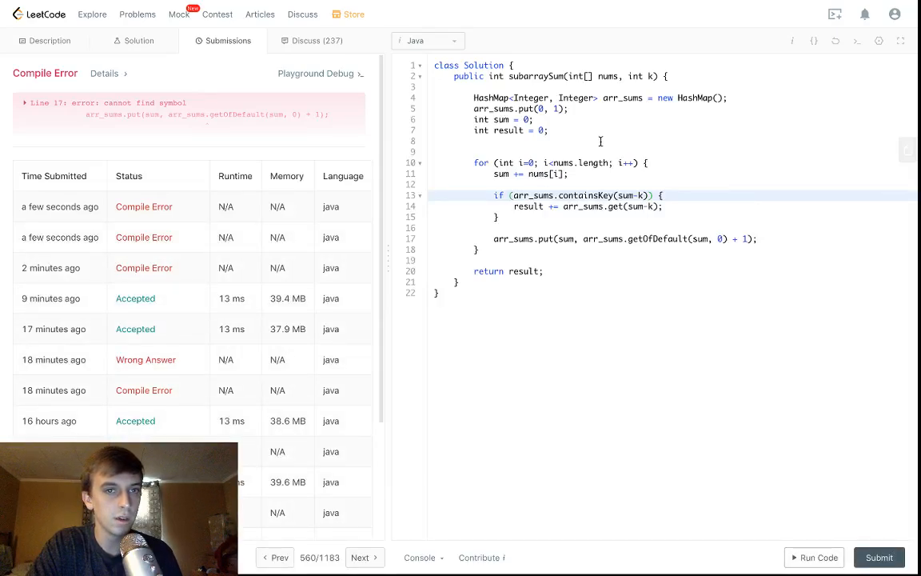
Step: View the compile error, fix getOfDefault to getOrDefault on line 17, and resubmit
click(24, 102)
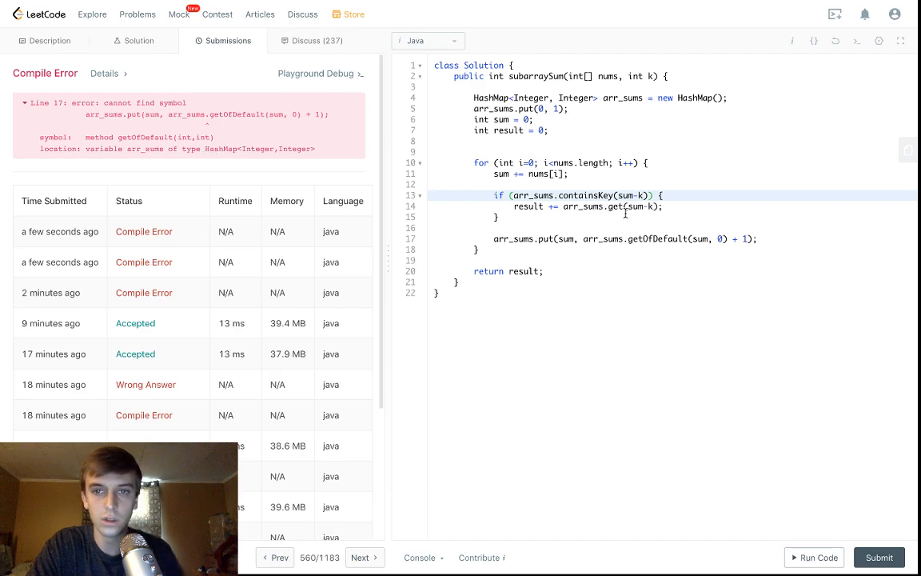
click(648, 238)
text(r)
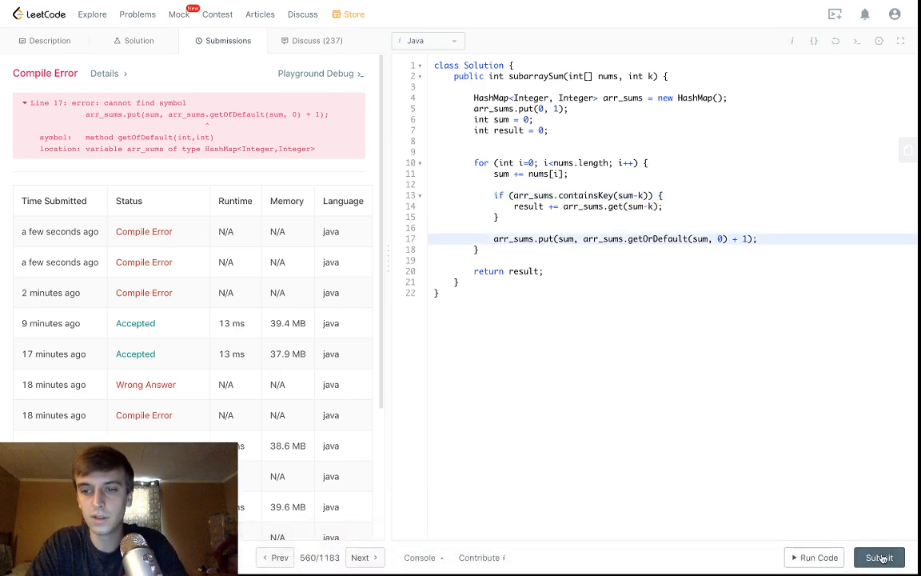
click(879, 558)
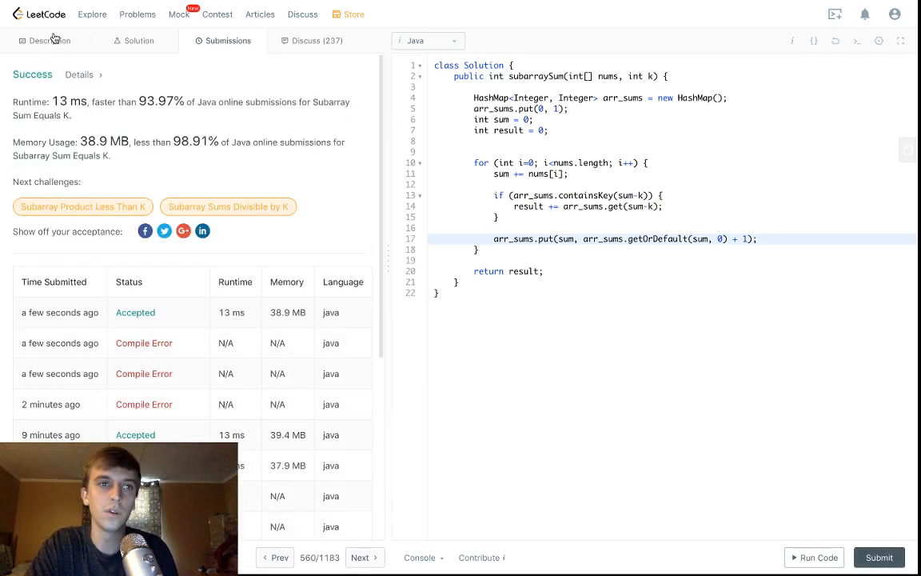
Step: Open the official Solution write-up and scroll to Approach #4 Using hashmap
click(50, 41)
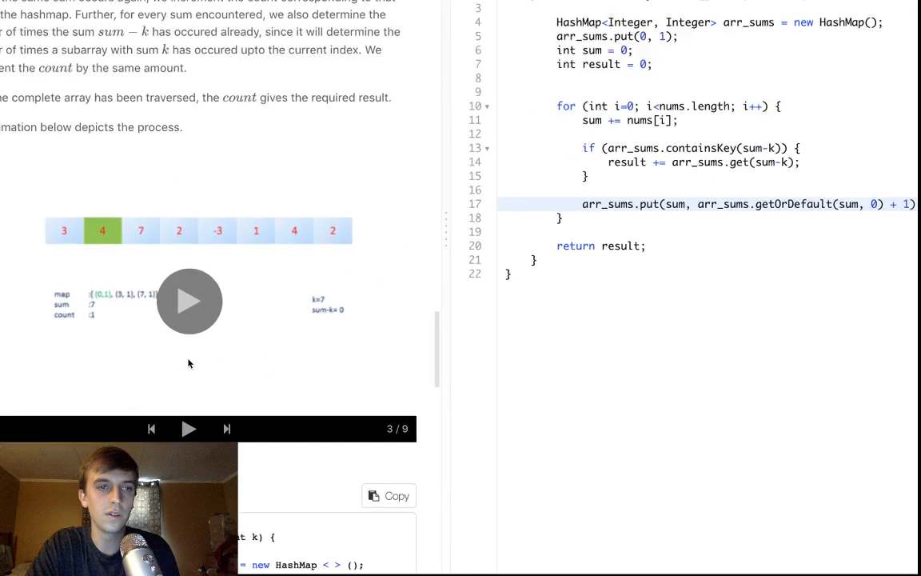
scroll(up, 3)
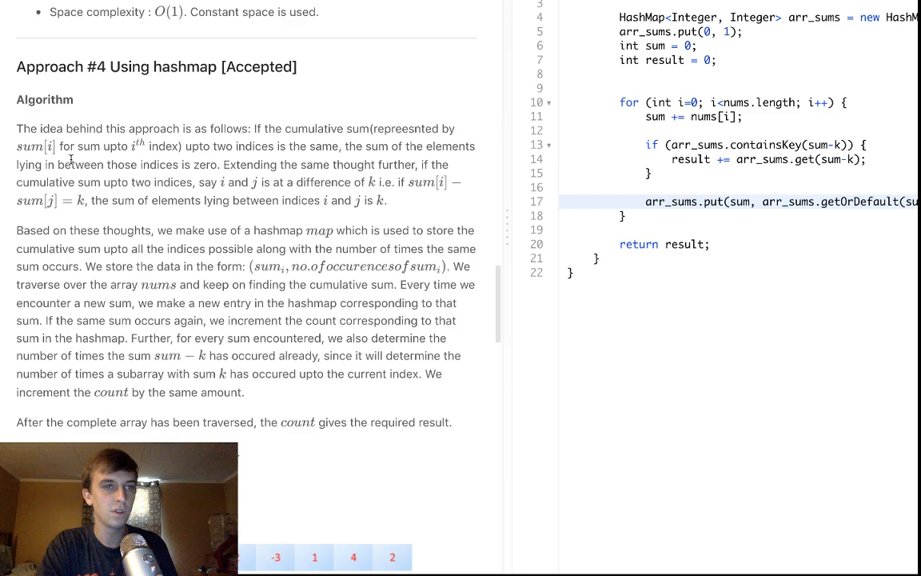
Step: Highlight the phrase 'two indices is', then type and erase a scratch array element
drag(213, 146, 288, 147)
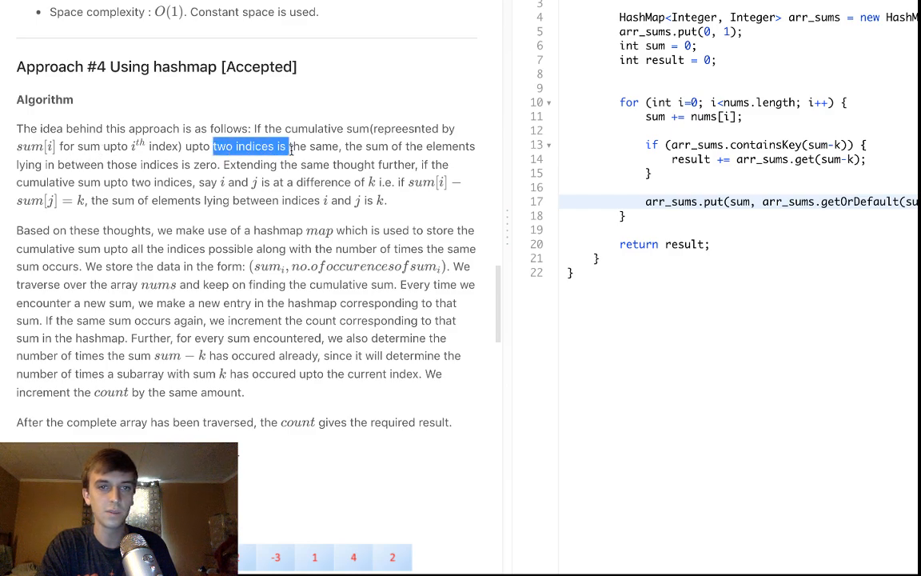
click(88, 166)
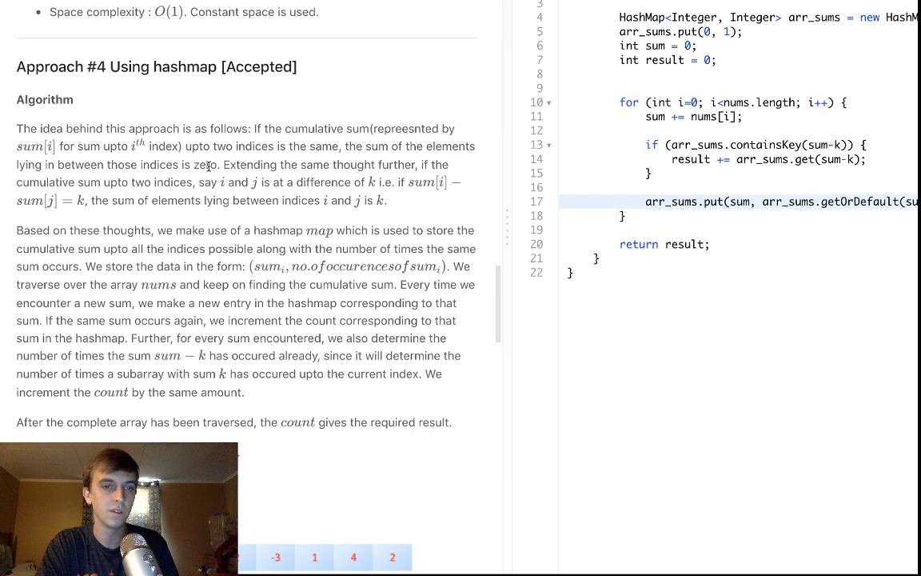
click(572, 273)
text([1, 1, 1, 1, -1])
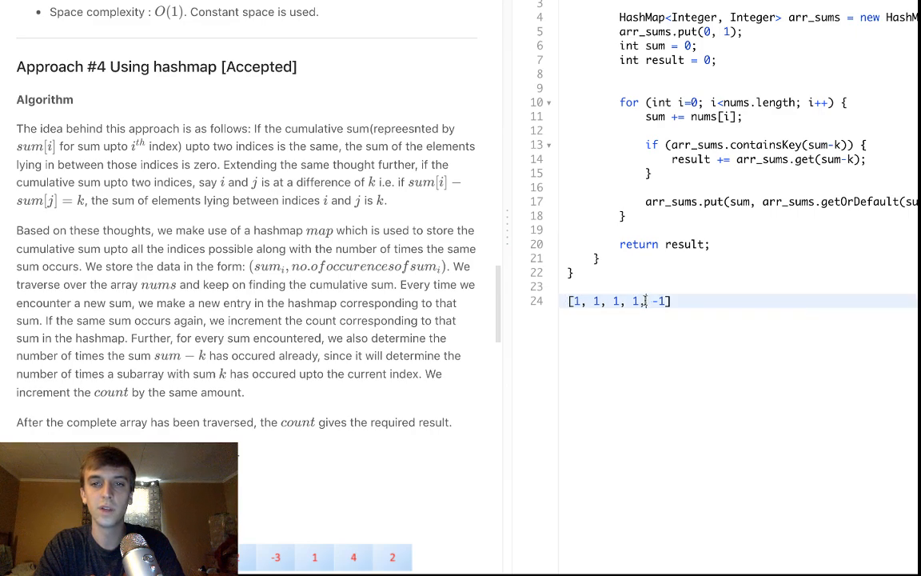
double_click(635, 300)
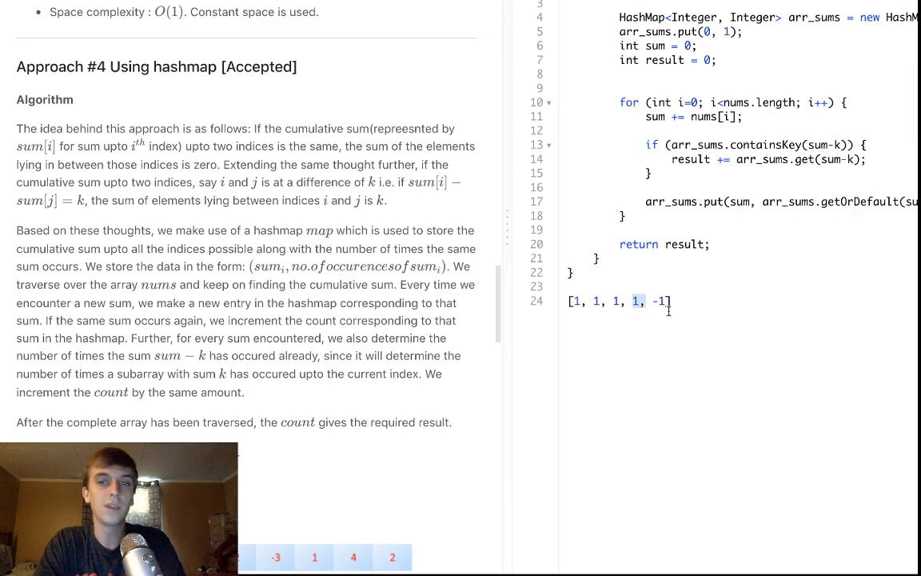
text(l)
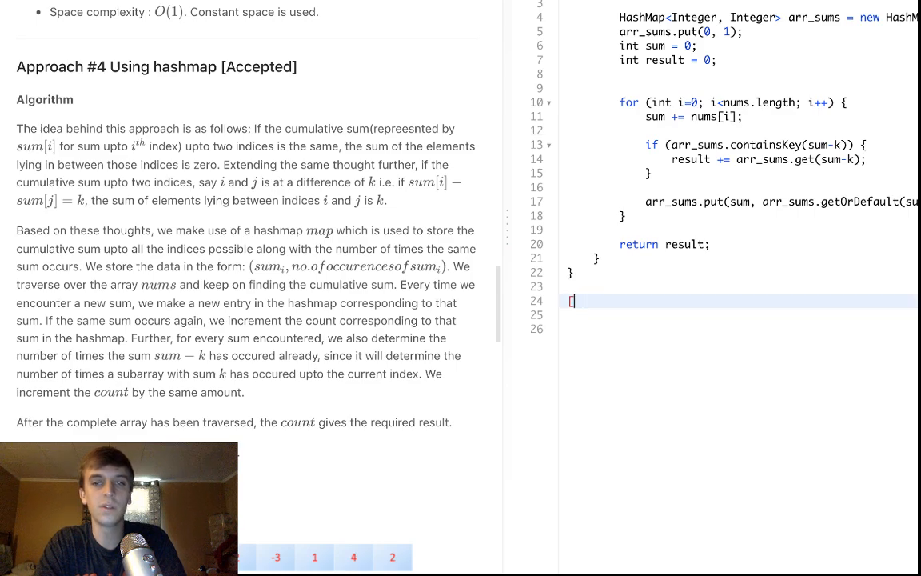
key(Backspace)
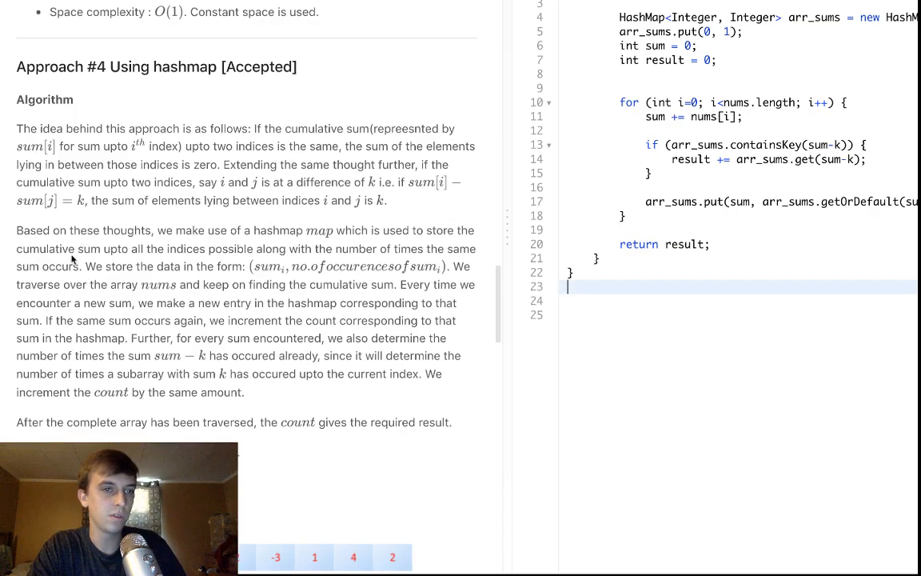
mouse_move(408, 192)
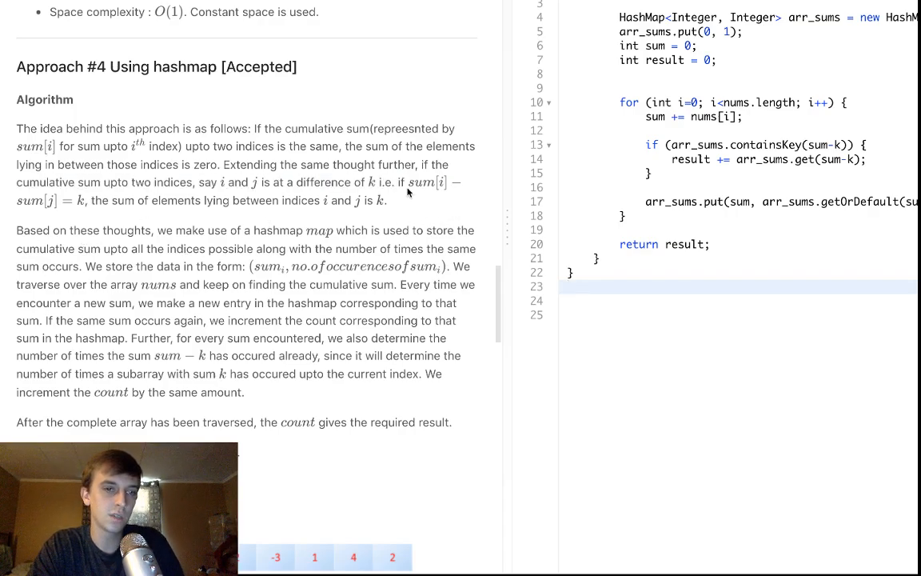
Step: Rewind the hashmap animation to step 1, then advance it to step 2
scroll(down, 3)
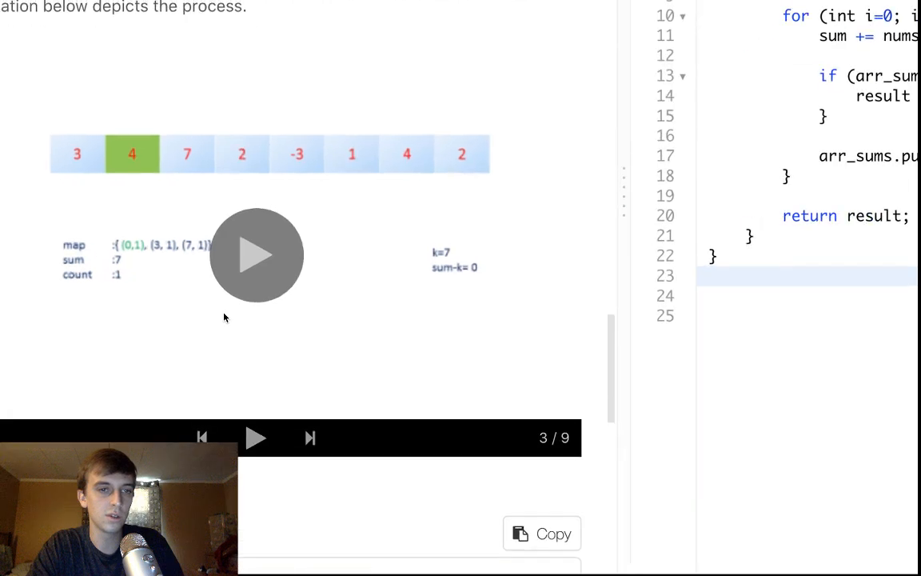
scroll(up, 3)
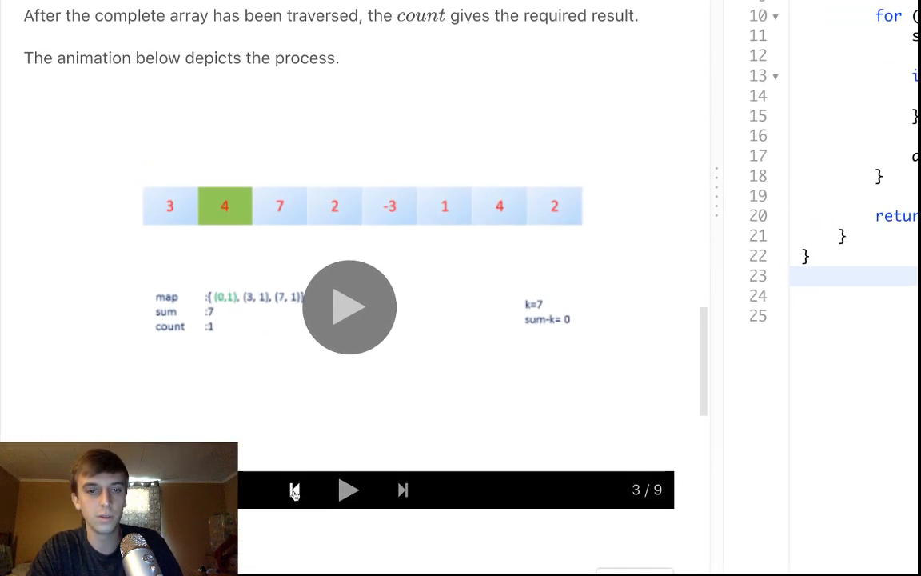
click(294, 489)
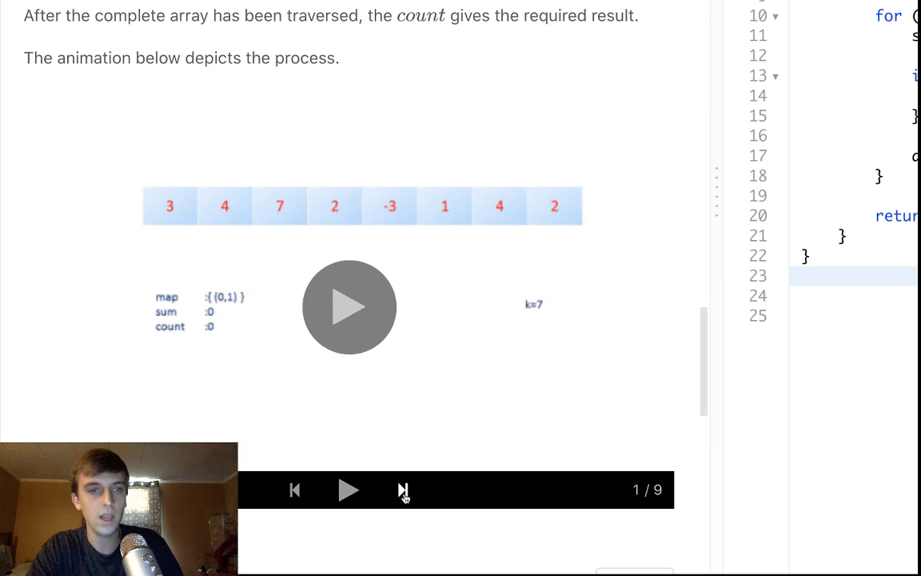
mouse_move(584, 305)
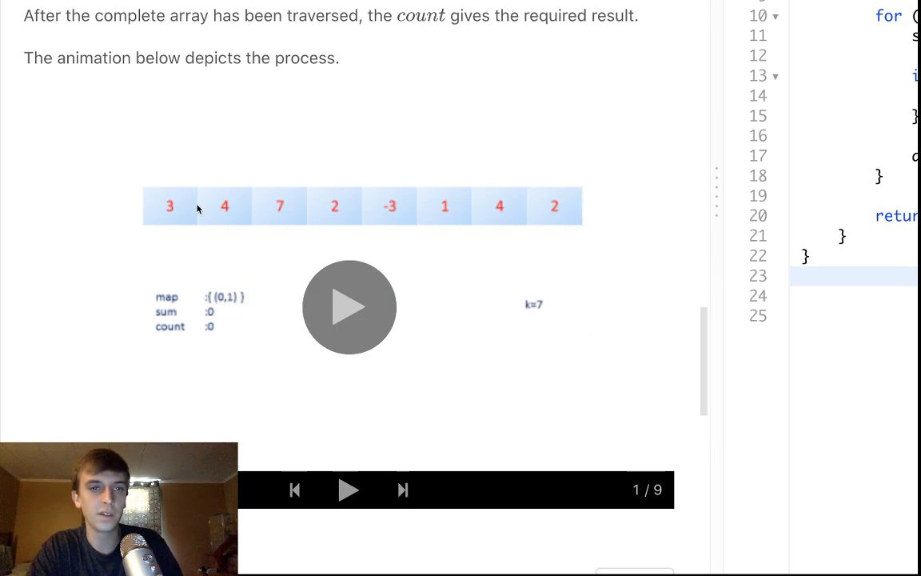
mouse_move(243, 300)
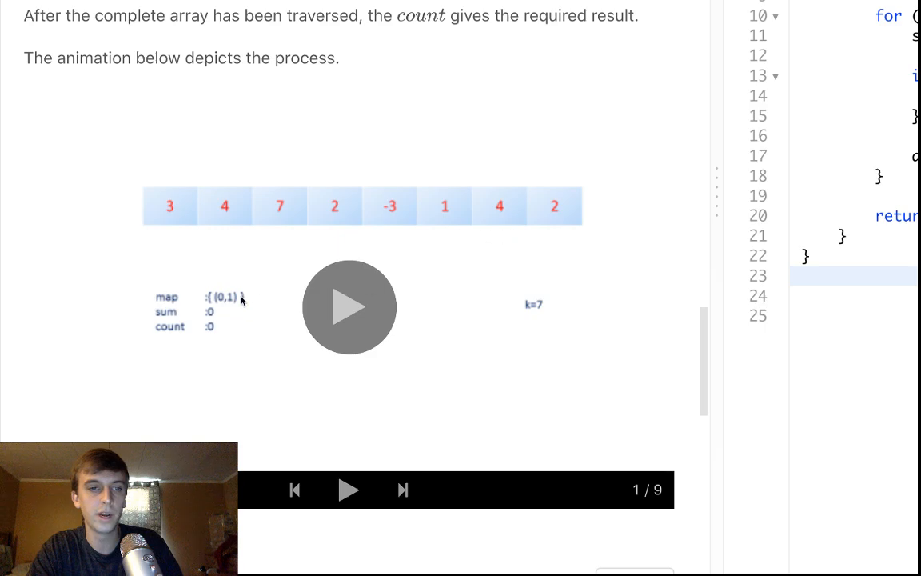
mouse_move(344, 402)
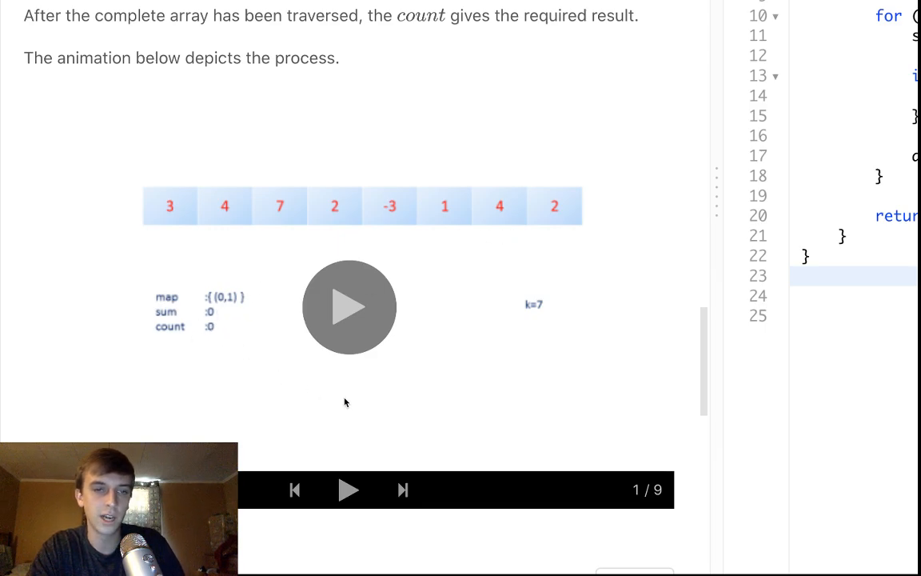
mouse_move(414, 490)
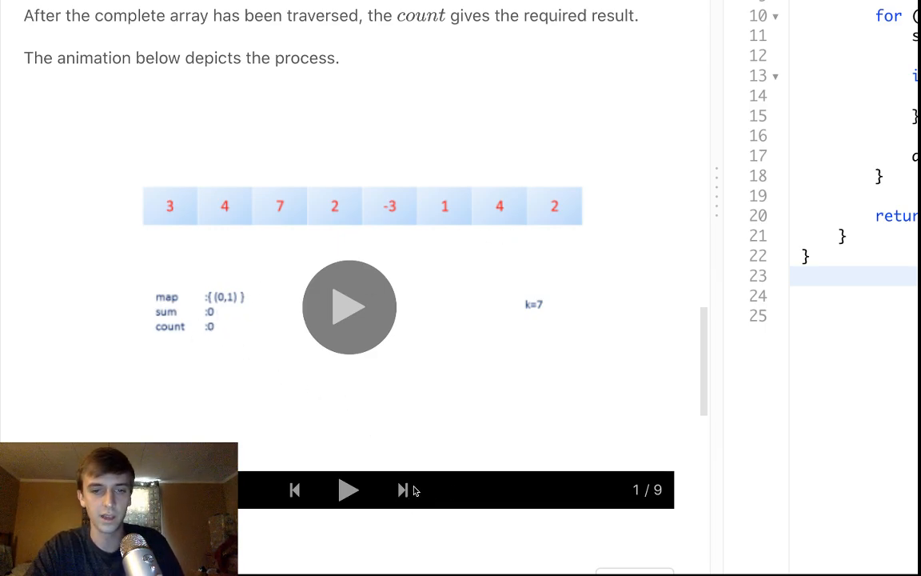
click(403, 489)
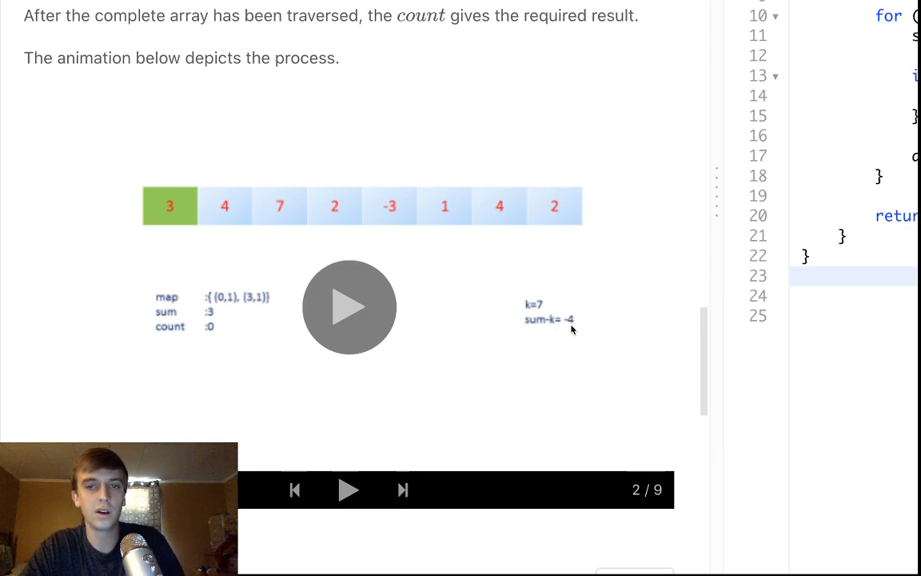
mouse_move(402, 490)
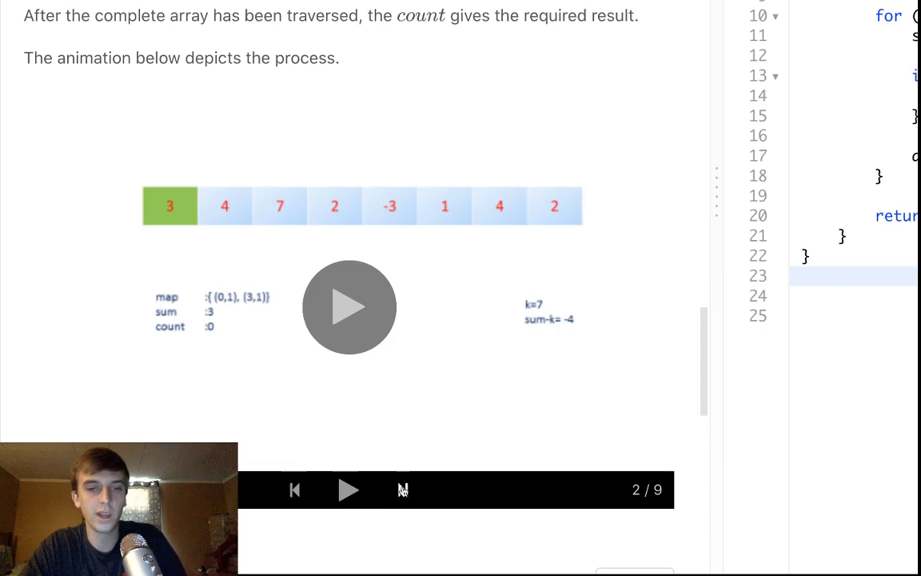
Step: Step the hashmap animation forward from step 3 through step 7 and beyond
click(402, 489)
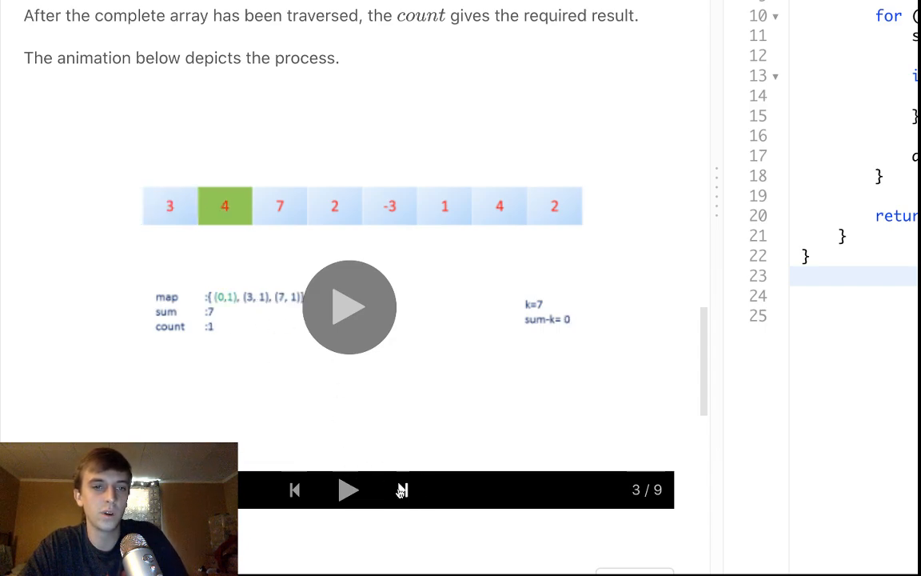
mouse_move(258, 191)
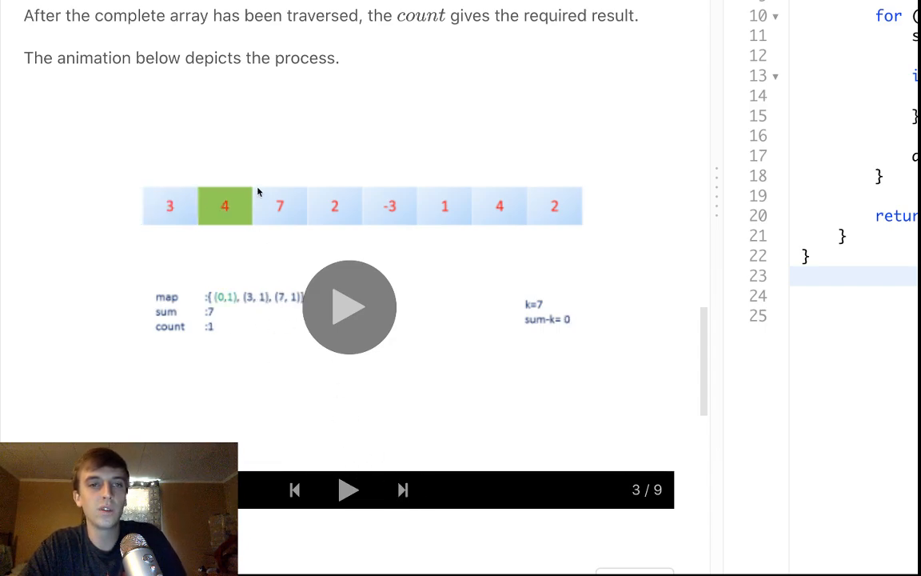
mouse_move(221, 321)
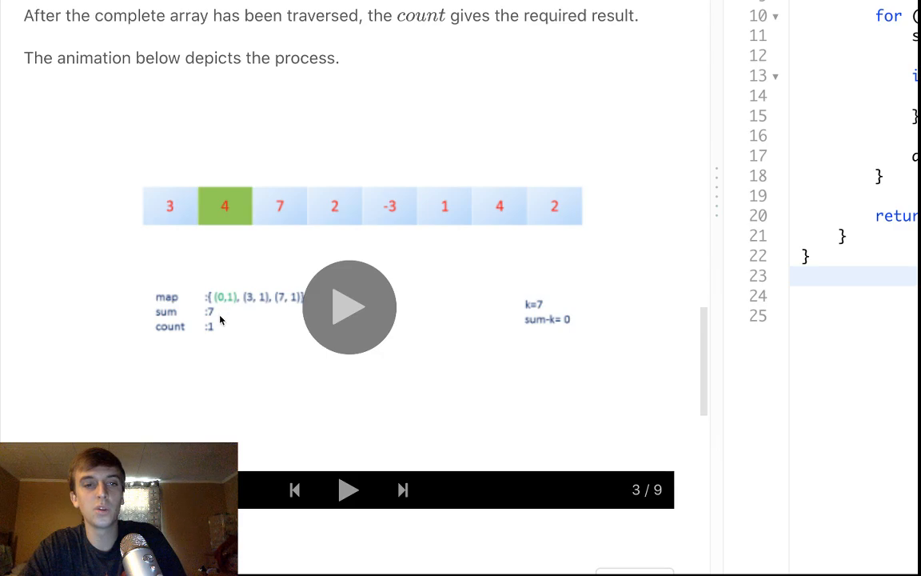
mouse_move(534, 314)
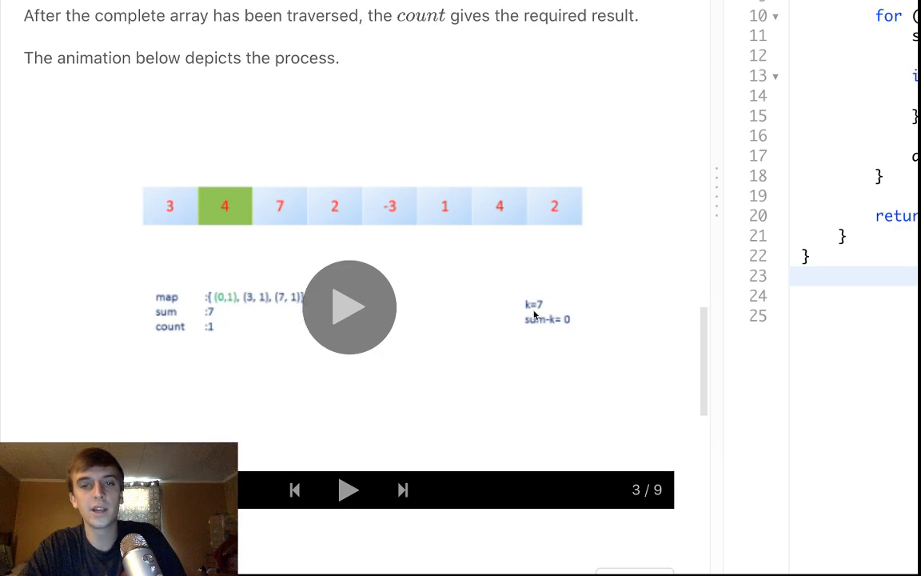
mouse_move(554, 333)
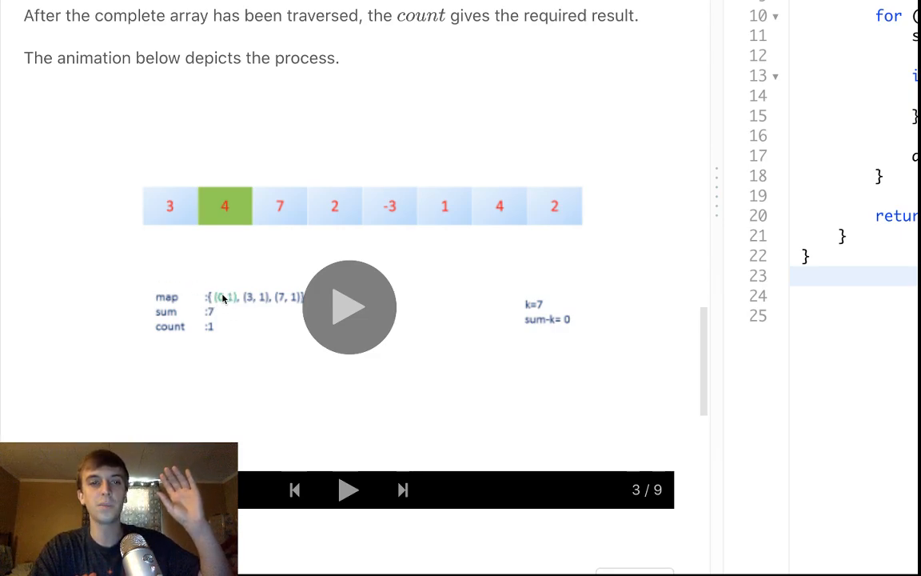
mouse_move(286, 304)
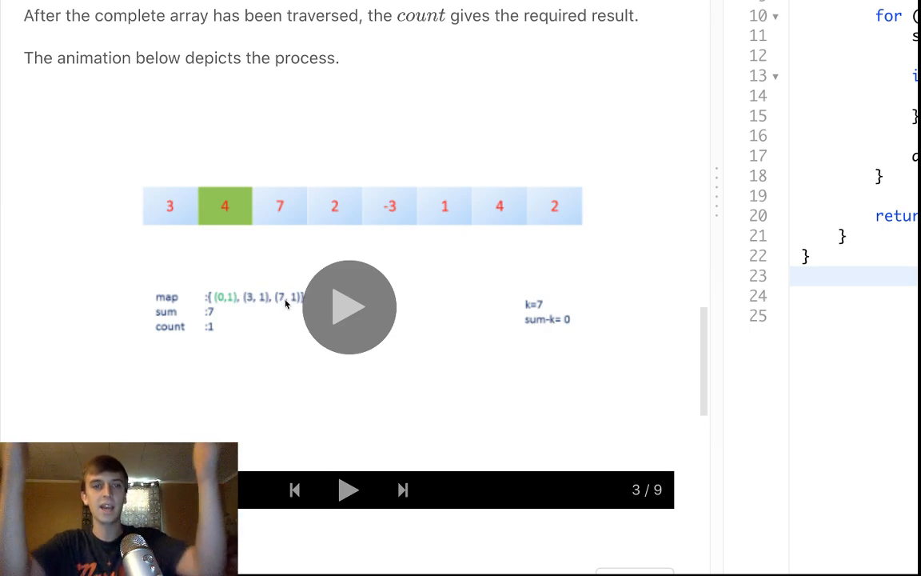
mouse_move(406, 527)
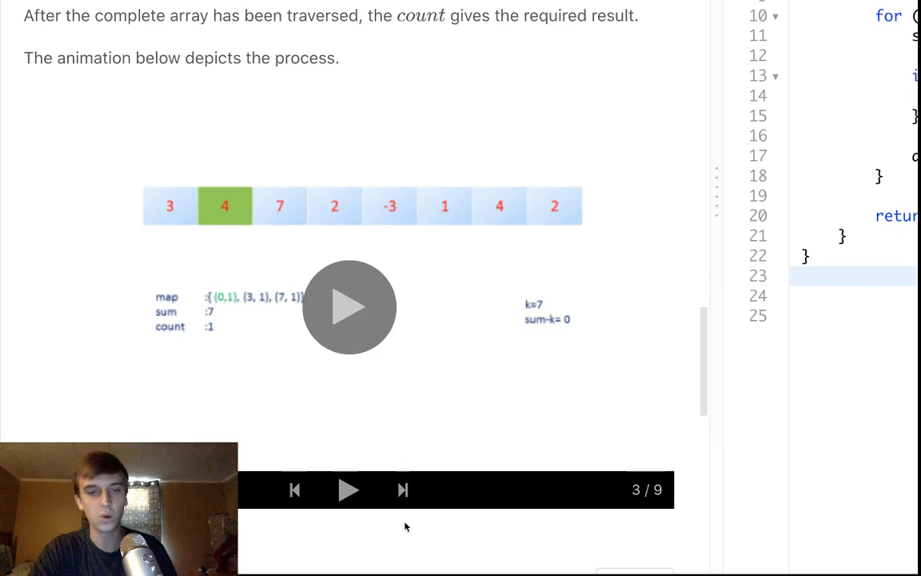
click(403, 490)
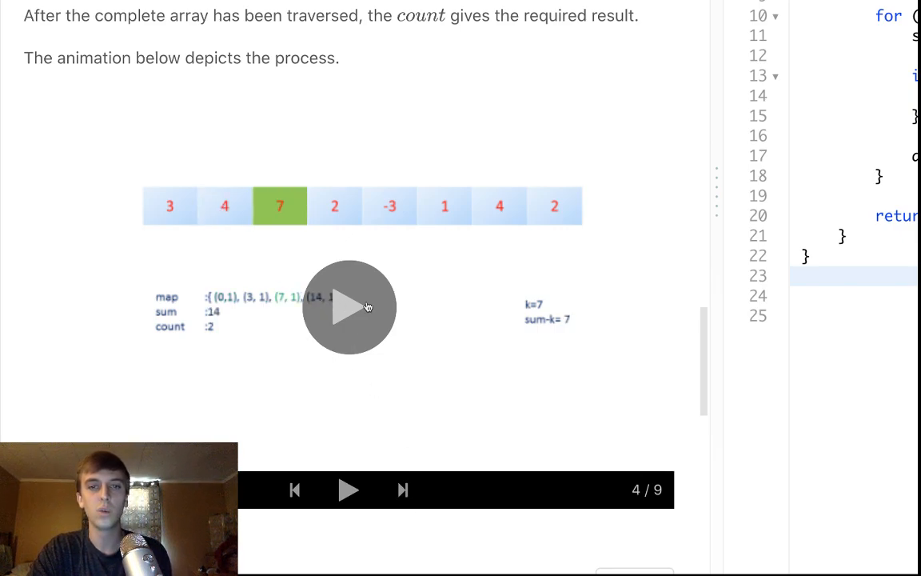
mouse_move(571, 329)
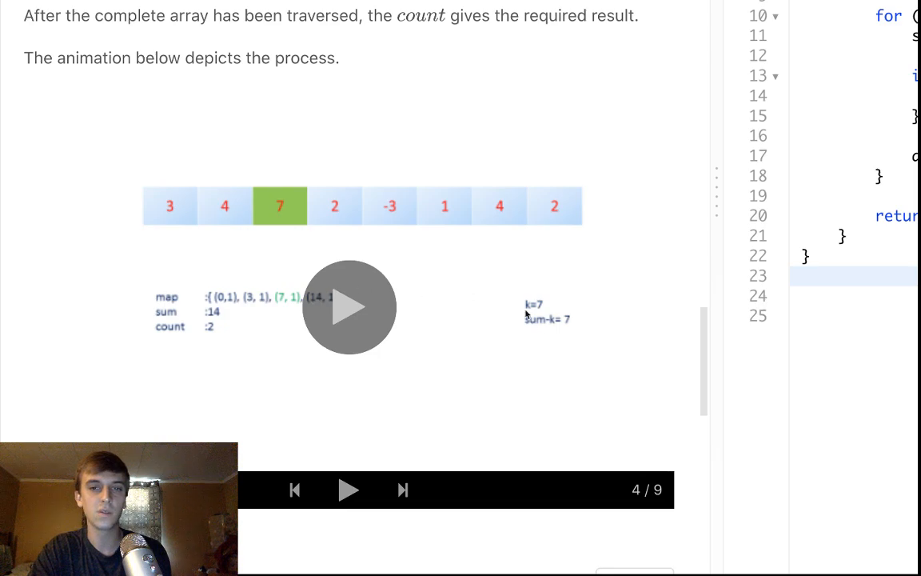
click(403, 489)
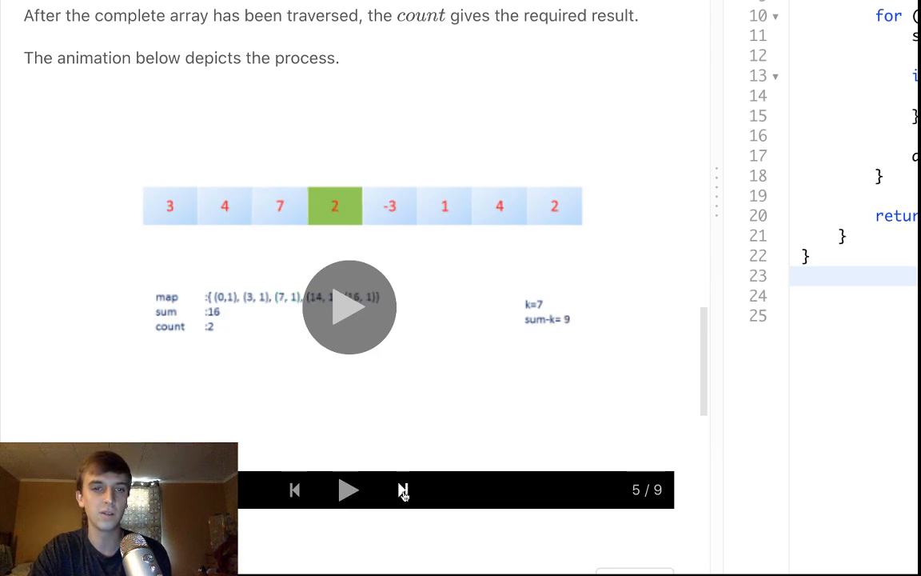
click(403, 491)
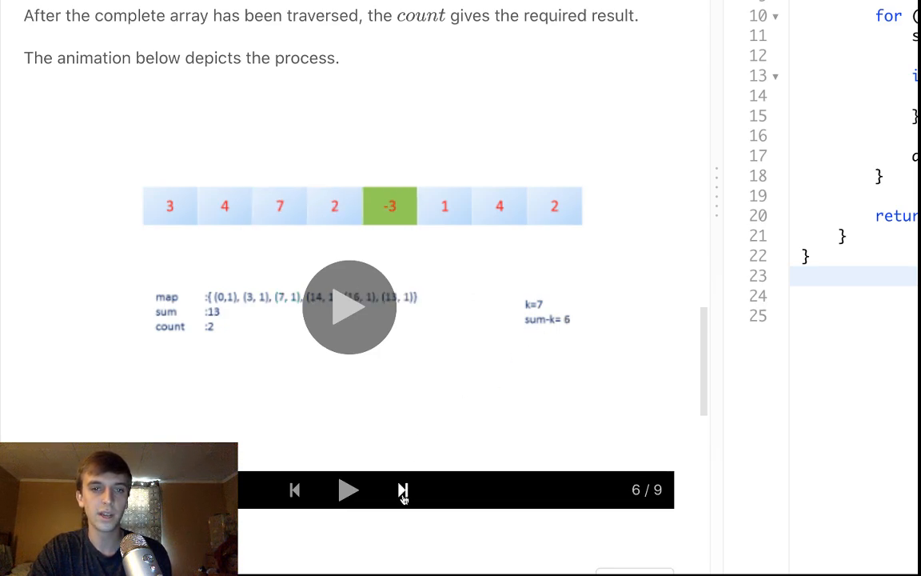
click(403, 489)
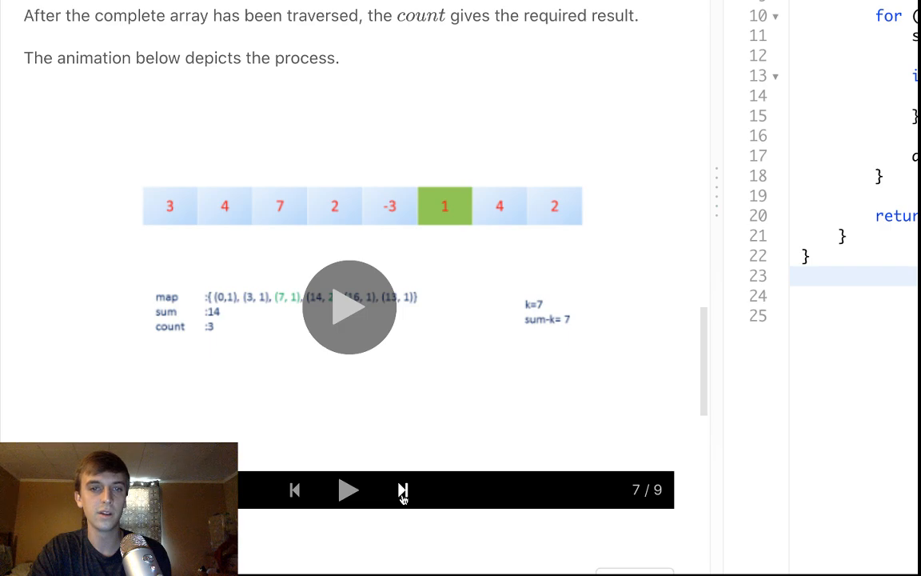
click(403, 489)
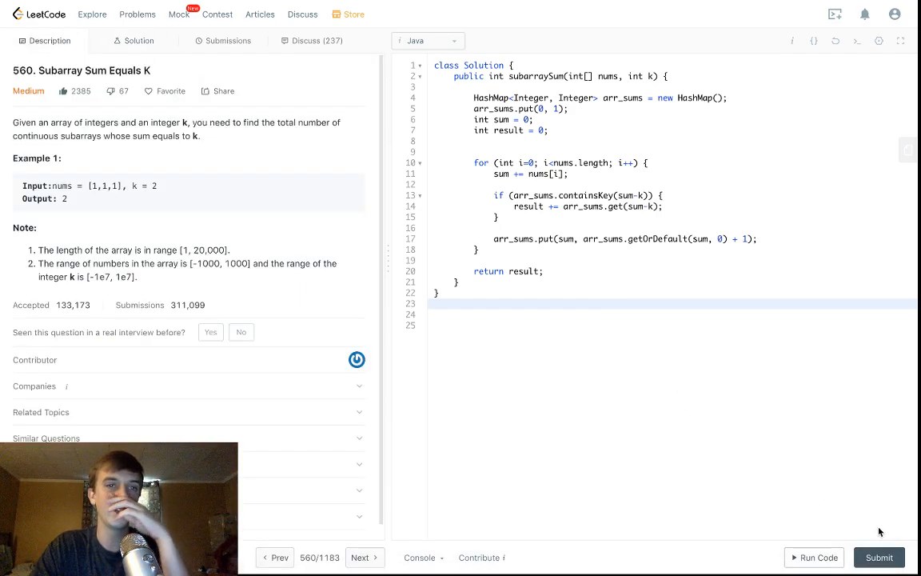
Step: Submit the Java prefix-sum solution and view the Accepted result (13 ms, 38.9 MB)
click(879, 558)
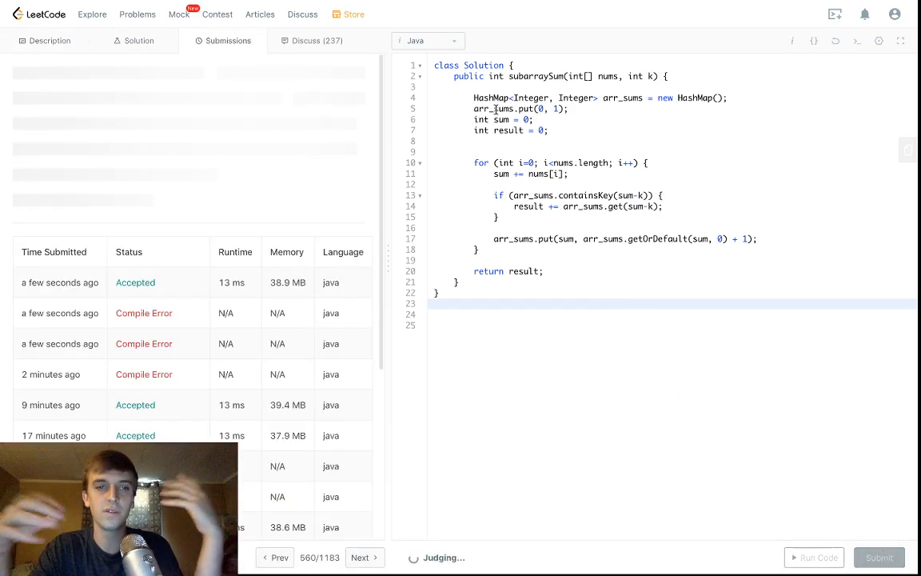